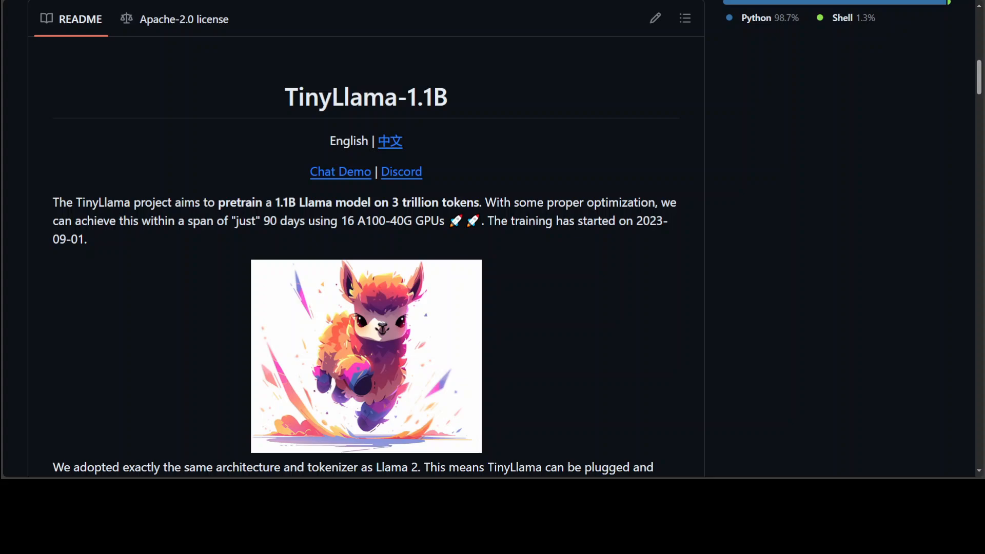
{"action": "mouse_move", "coordinate": [471, 420]}
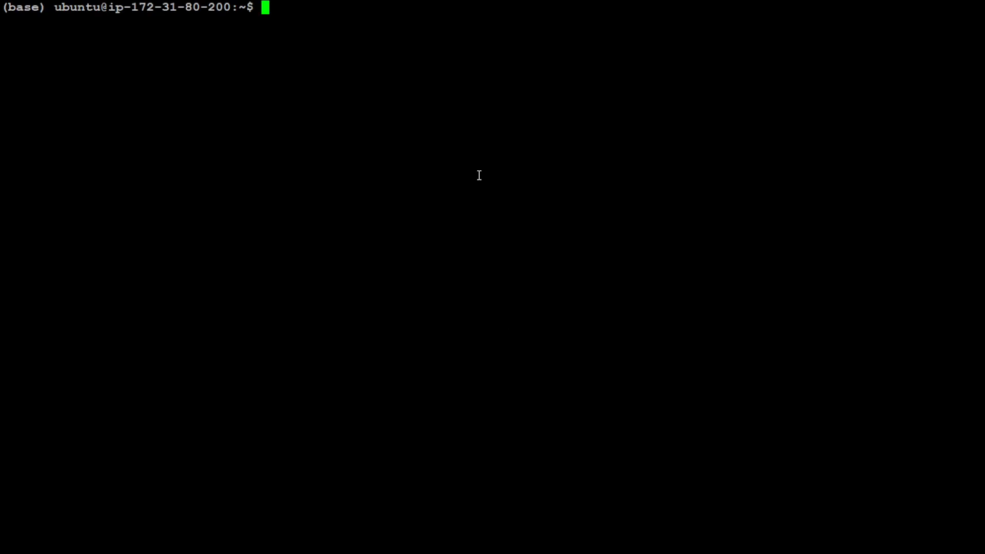
Check /etc release files, then pip install txtai[pipeline] from GitHub with autoawq==0.1.5
{"action": "type", "text": "cat /"}
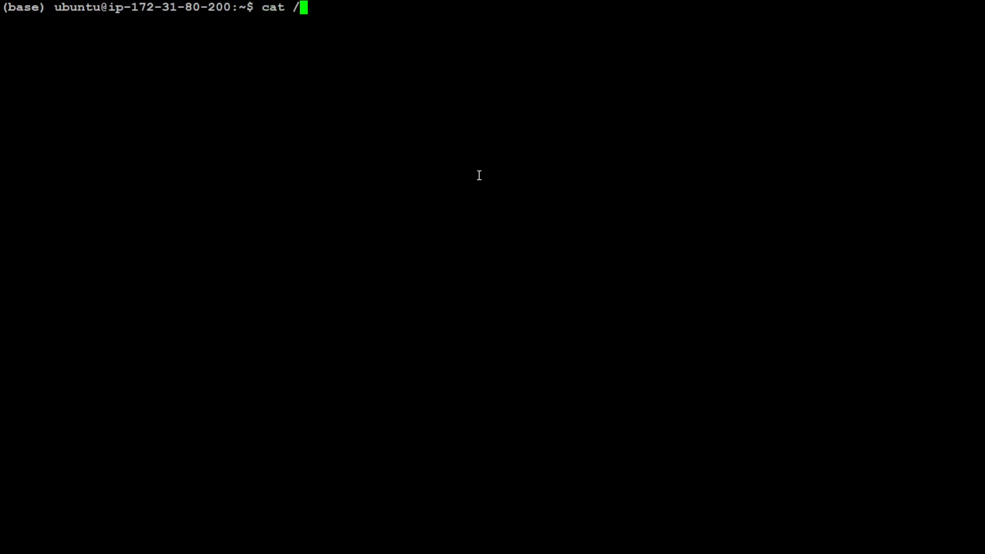
{"action": "type", "text": "etc/*release"}
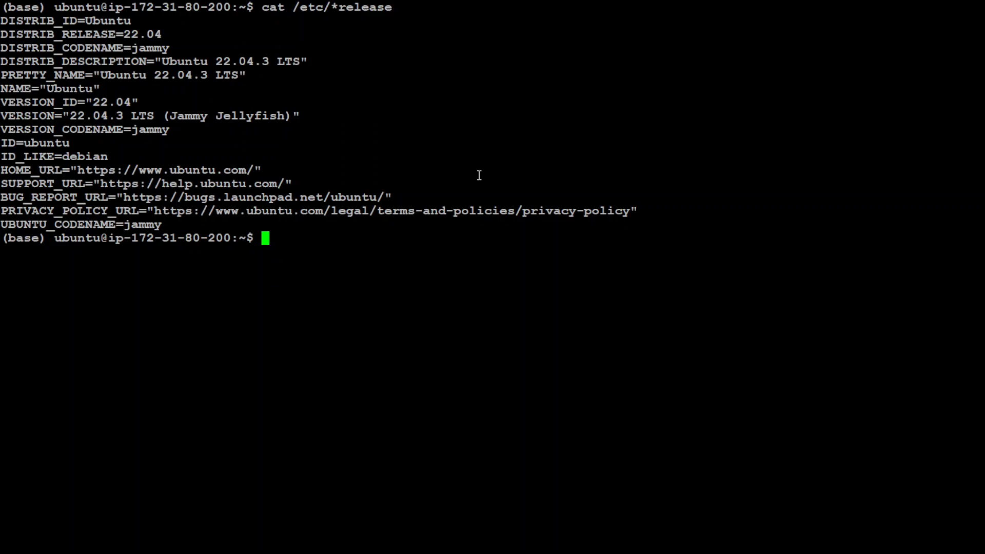
{"action": "type", "text": "clear"}
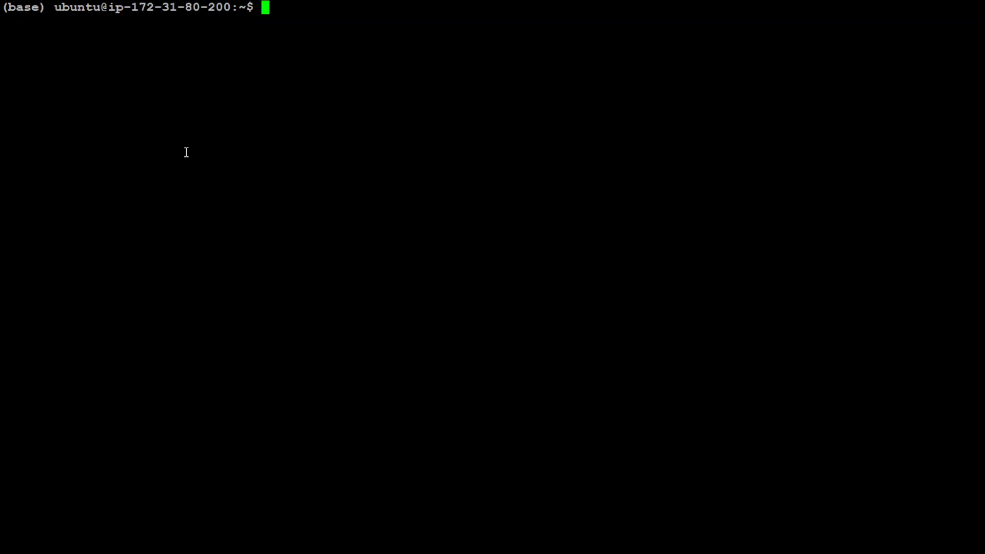
{"action": "type", "text": "!pip install git+https://github.com/neuml/txtai#egg=txtai[pipeline] autoawq==0.1.5"}
{"action": "type", "text": "pip show pyqt5"}
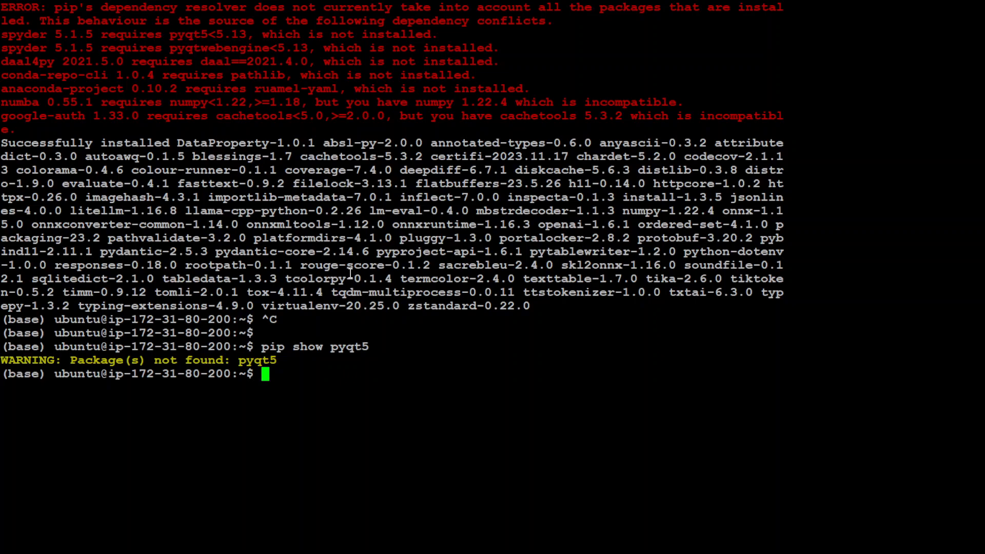
Pip install pyqt5, pyqtwebengine, daal, pathlib and ruamel-yaml, then clear the screen
{"action": "type", "text": "pip install py"}
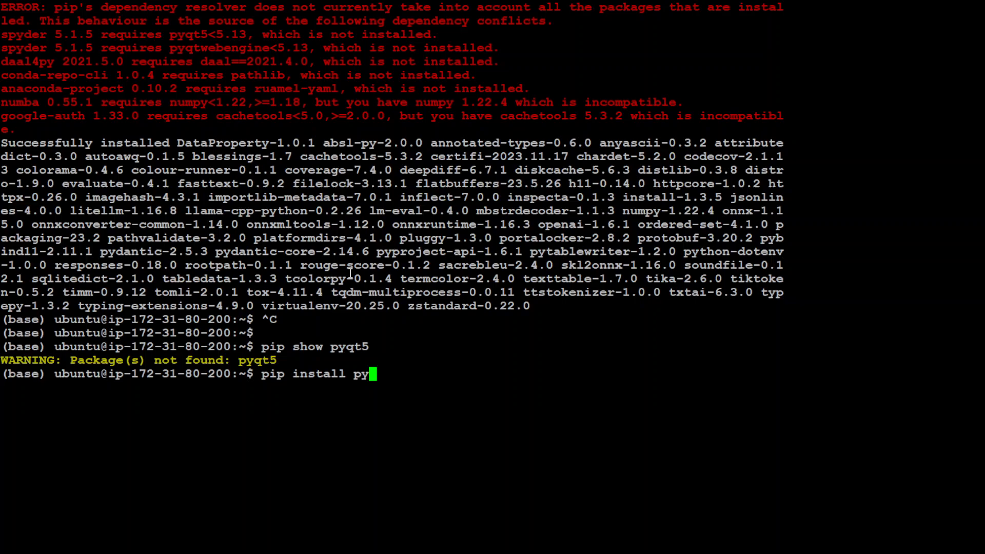
{"action": "type", "text": "t pyqtweb"}
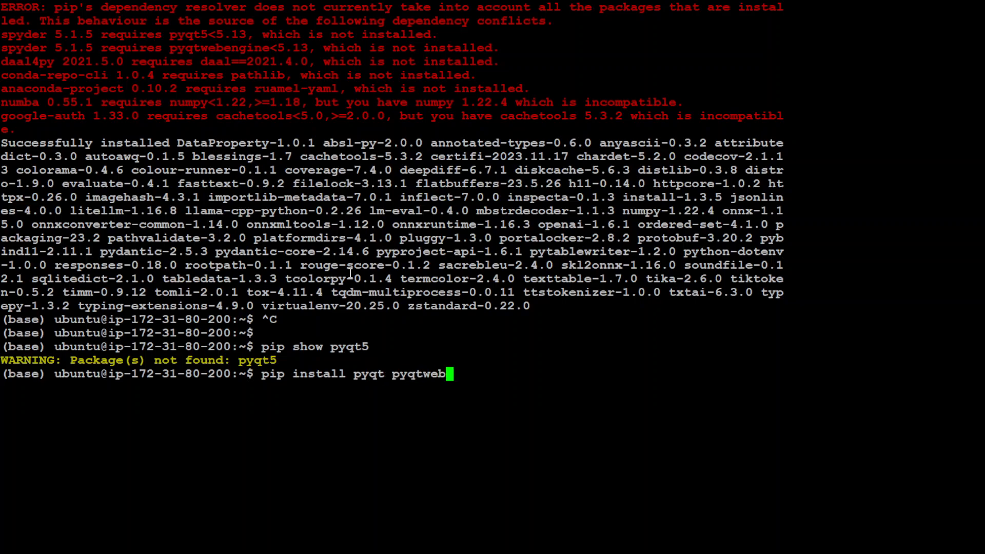
{"action": "type", "text": "engine"}
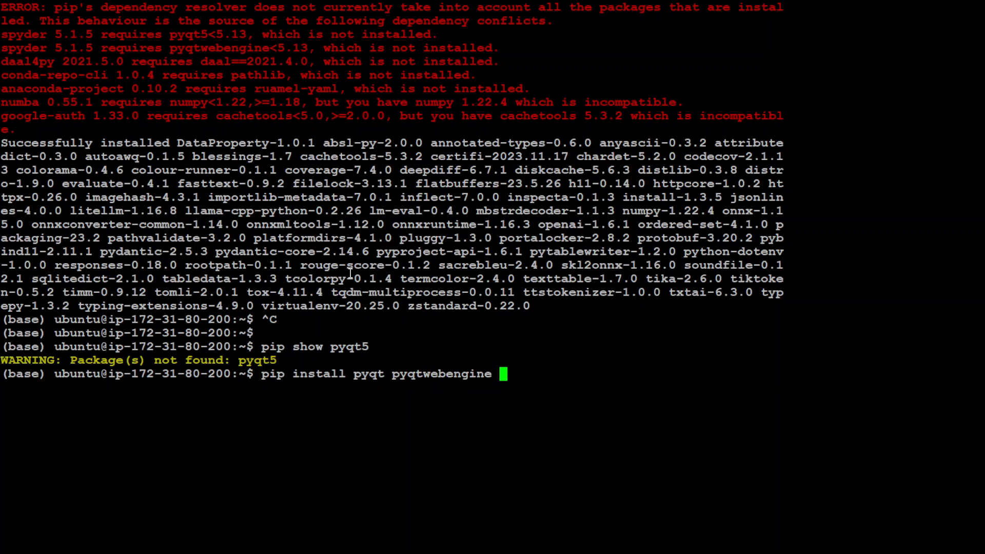
{"action": "type", "text": "daal"}
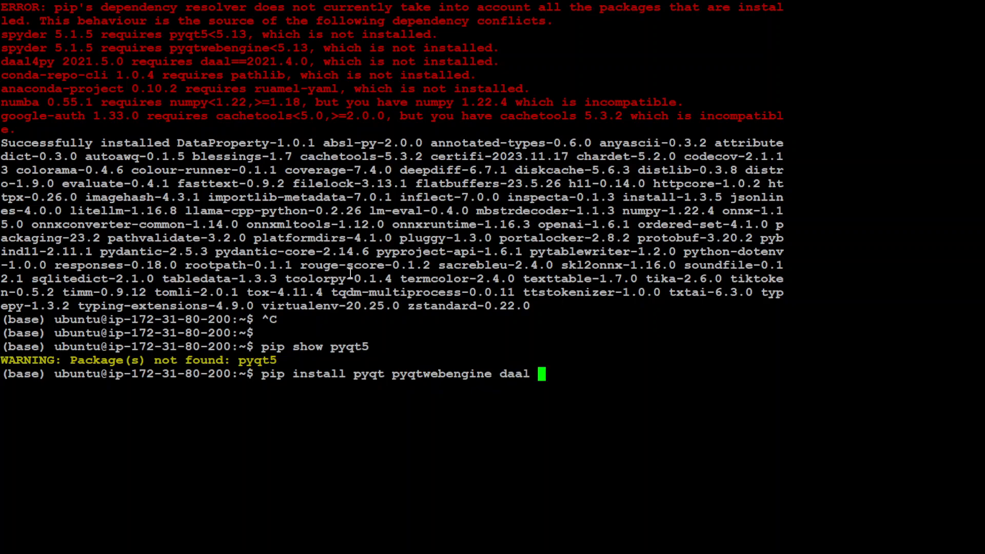
{"action": "type", "text": "pathlib"}
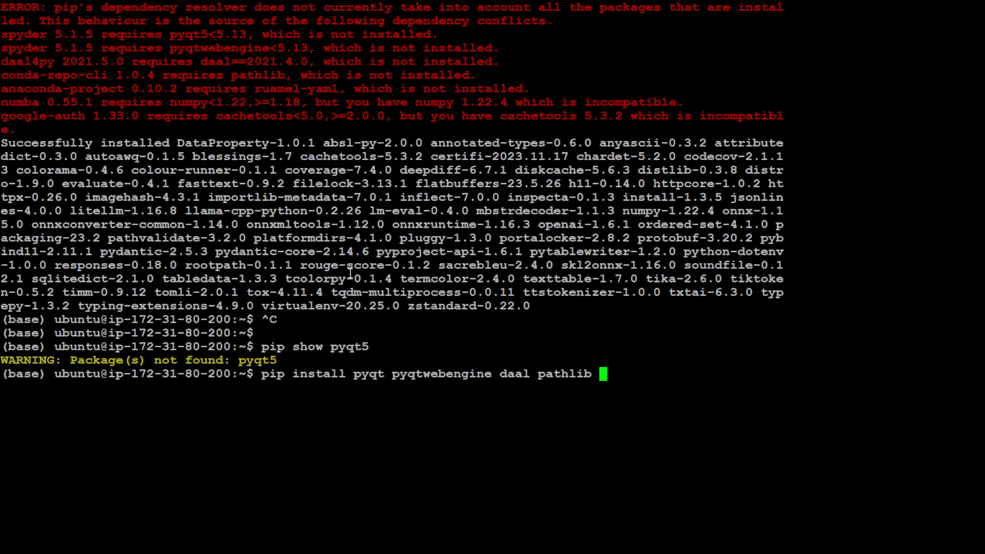
{"action": "mouse_move", "coordinate": [386, 155]}
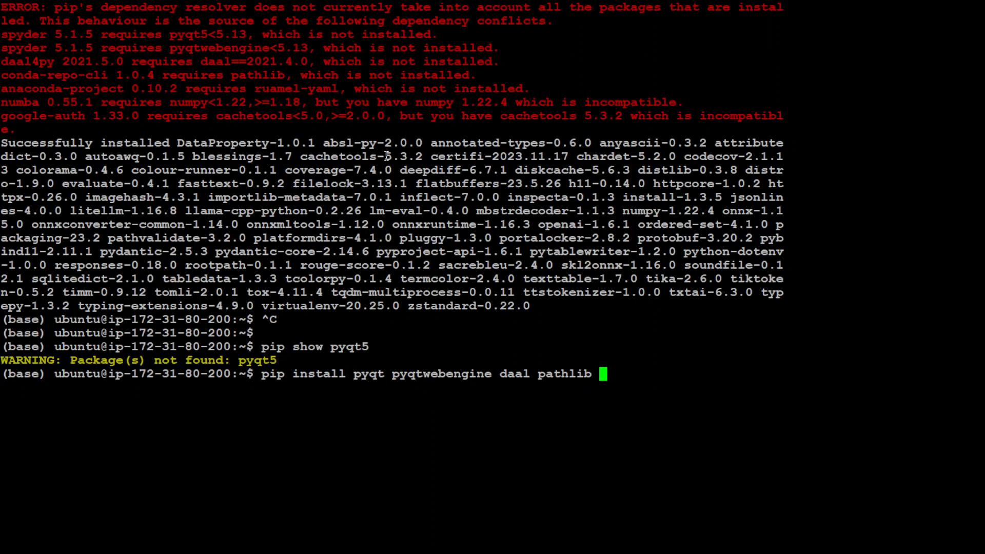
{"action": "double_click", "coordinate": [294, 88]}
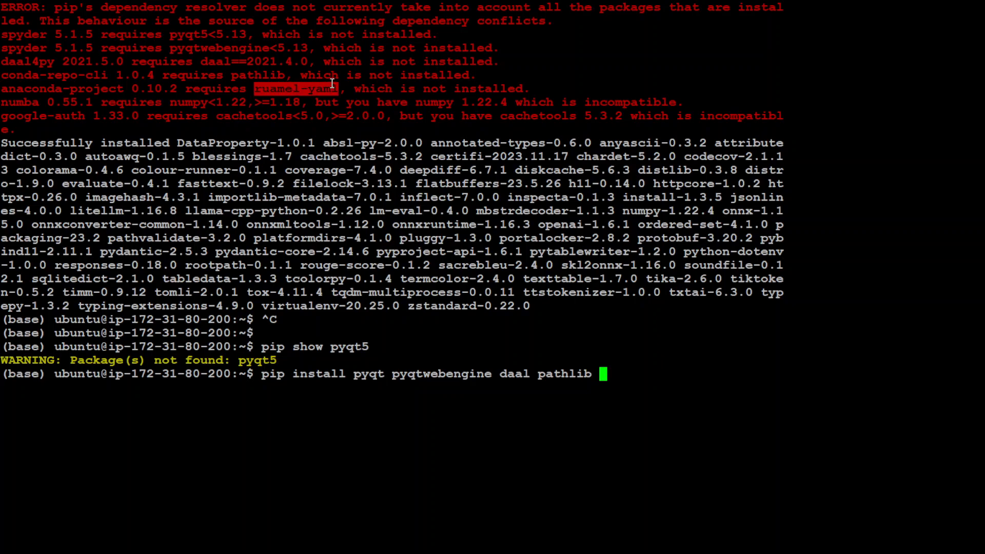
{"action": "type", "text": "ruamel-yaml"}
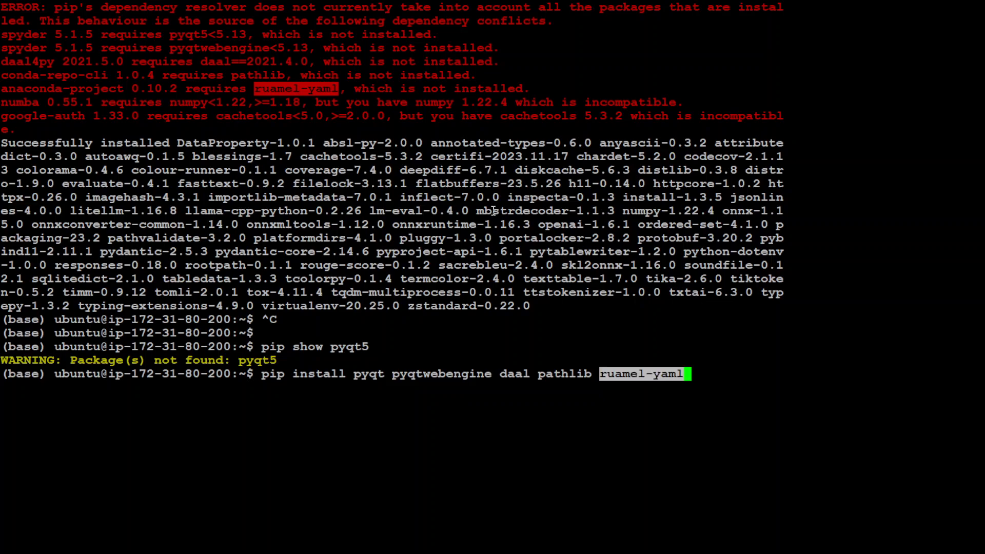
{"action": "mouse_move", "coordinate": [255, 117]}
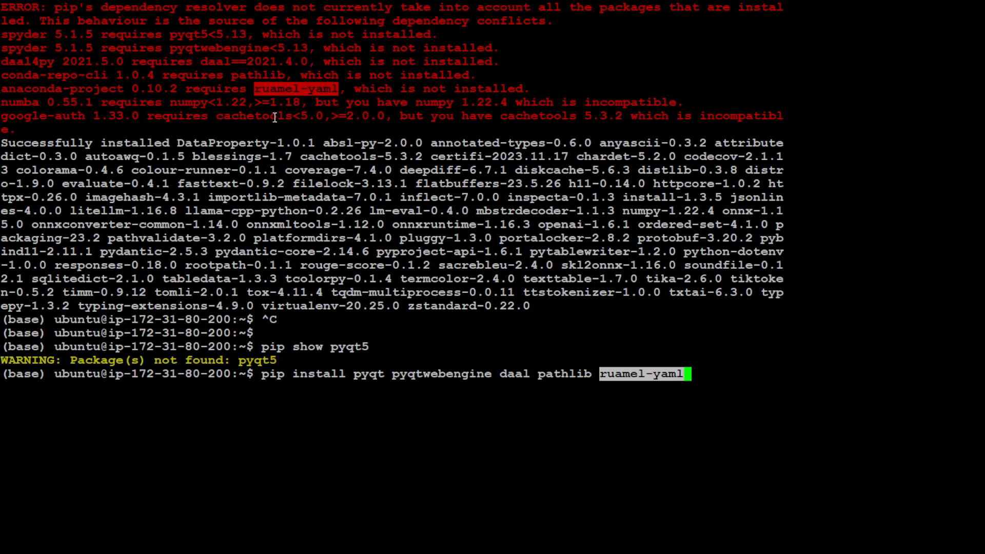
{"action": "mouse_move", "coordinate": [456, 200]}
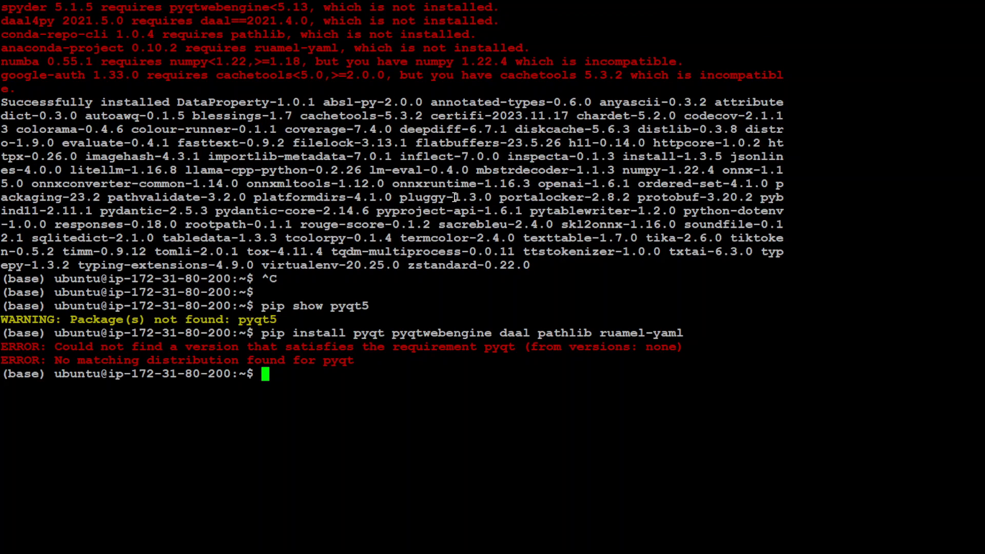
{"action": "mouse_move", "coordinate": [369, 341]}
{"action": "type", "text": "pip install pyqt5 pyqtwebengine daal pathlib ruamel-yaml"}
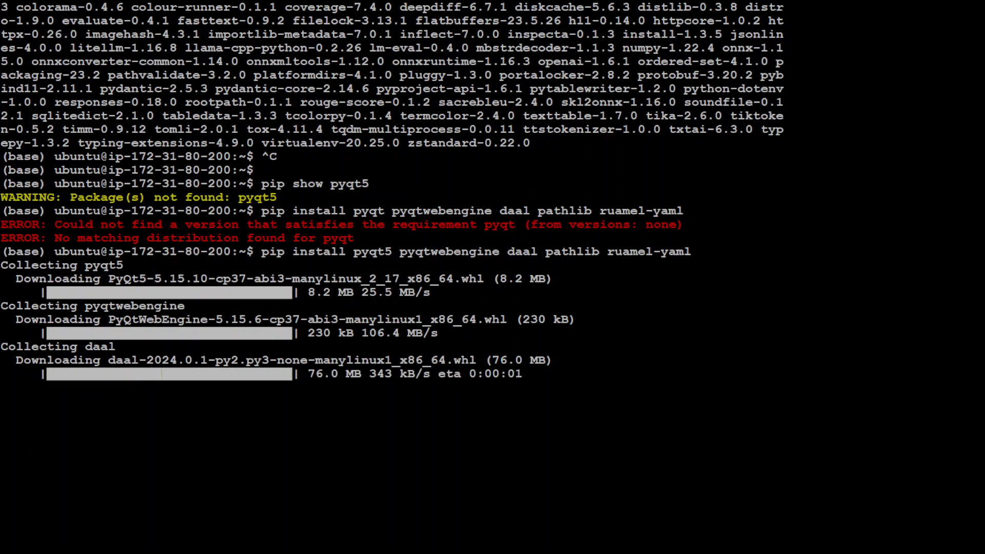
{"action": "type", "text": "clear"}
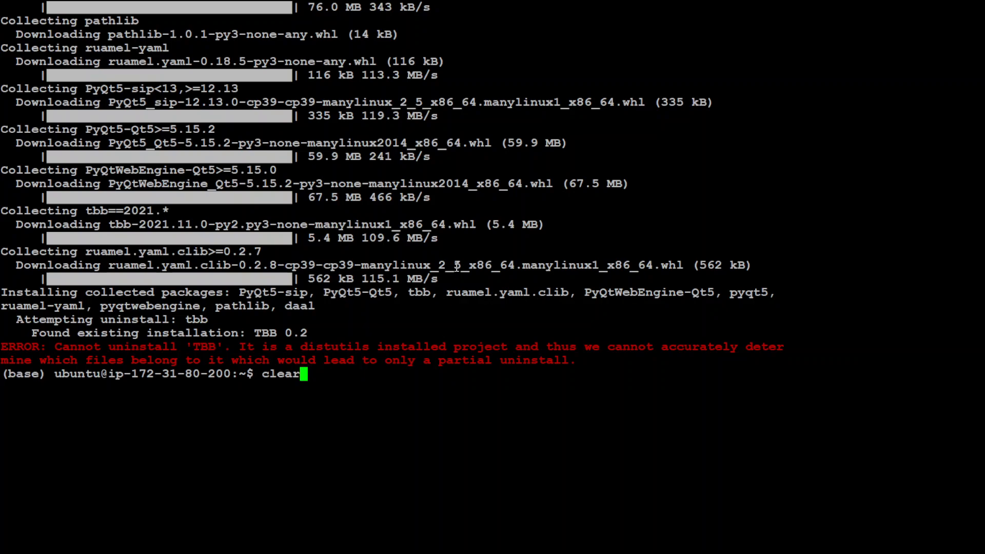
Clear the screen, import nltk in Python and run nltk.download('punkt')
{"action": "type", "text": "cle"}
{"action": "type", "text": "python3"}
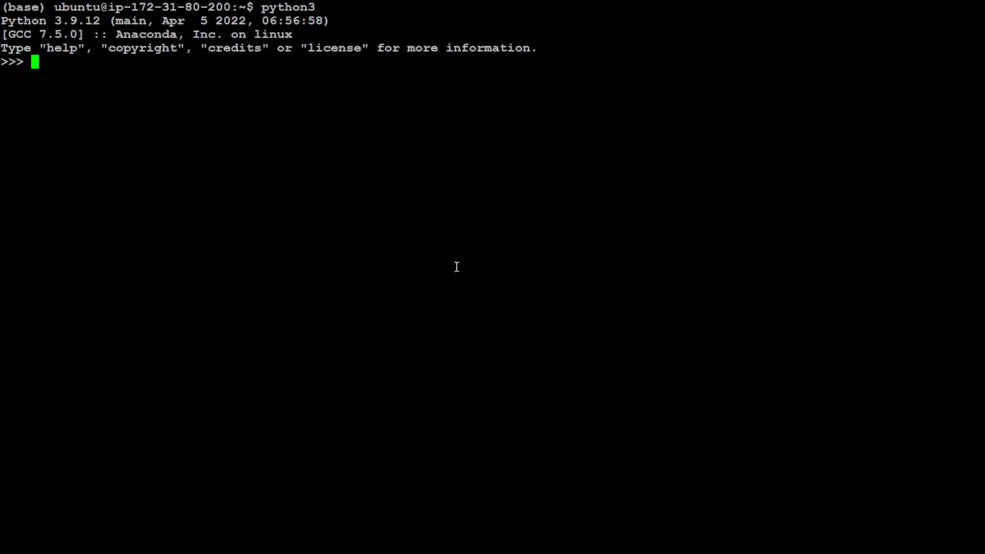
{"action": "mouse_move", "coordinate": [234, 165]}
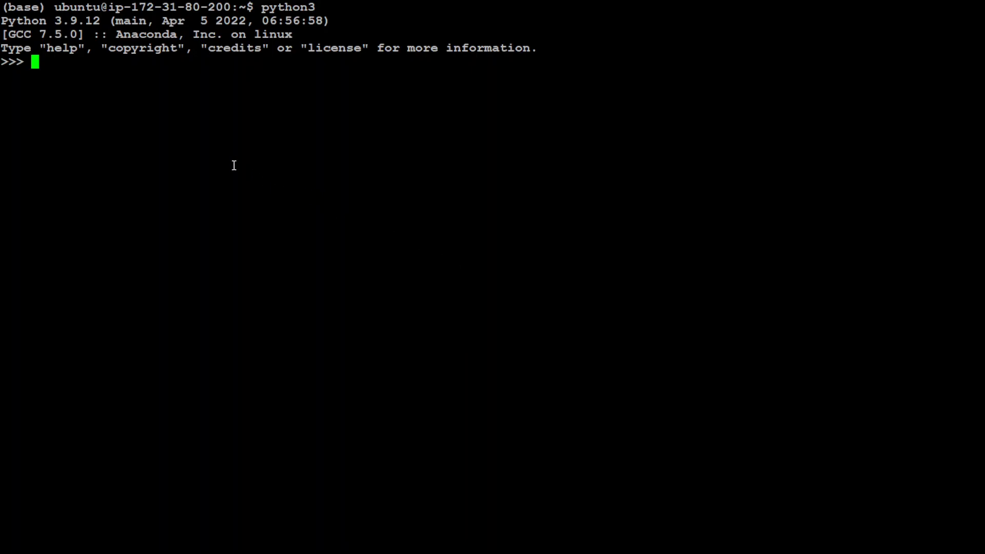
{"action": "type", "text": "nltk.download('punkt'"}
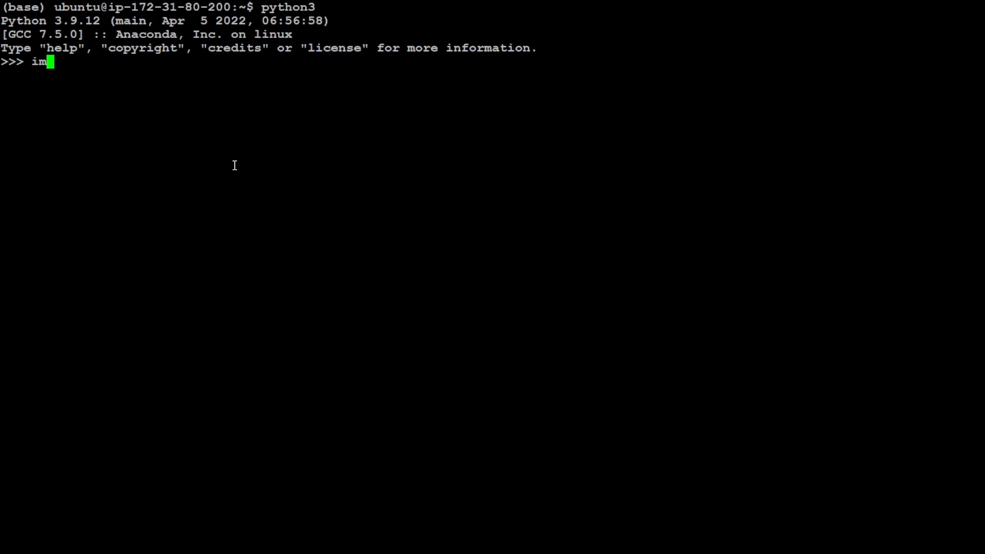
{"action": "type", "text": "port nlk"}
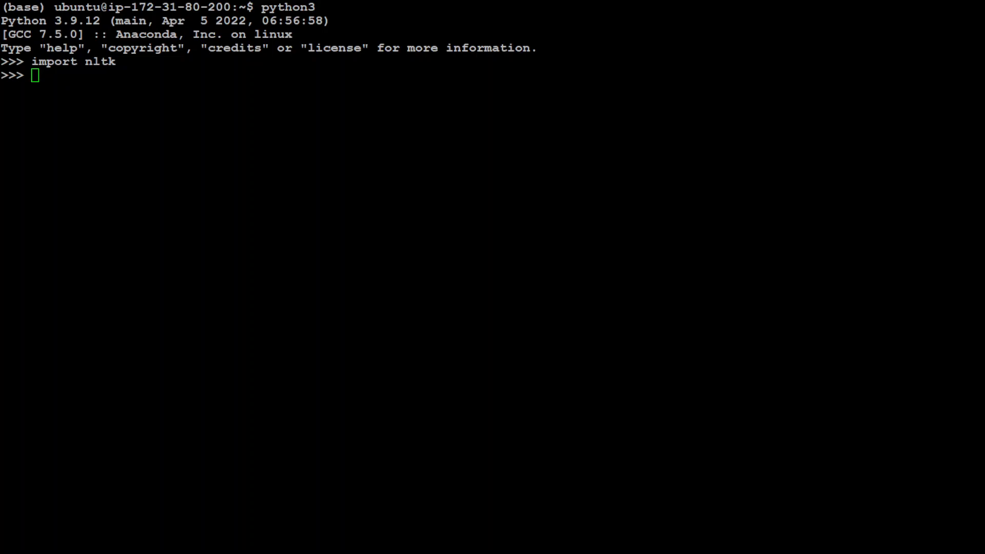
{"action": "type", "text": "nltk.download('punkt')"}
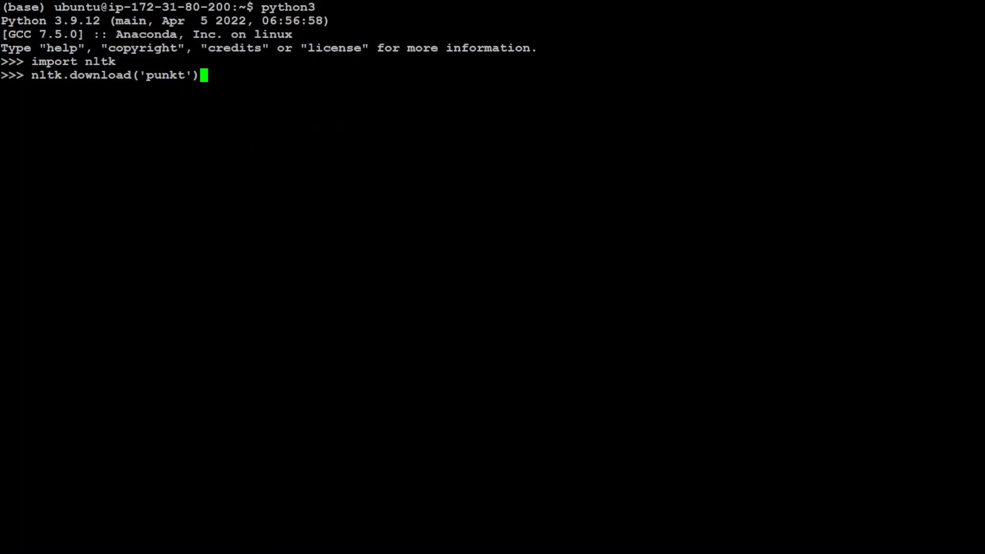
{"action": "mouse_move", "coordinate": [269, 232]}
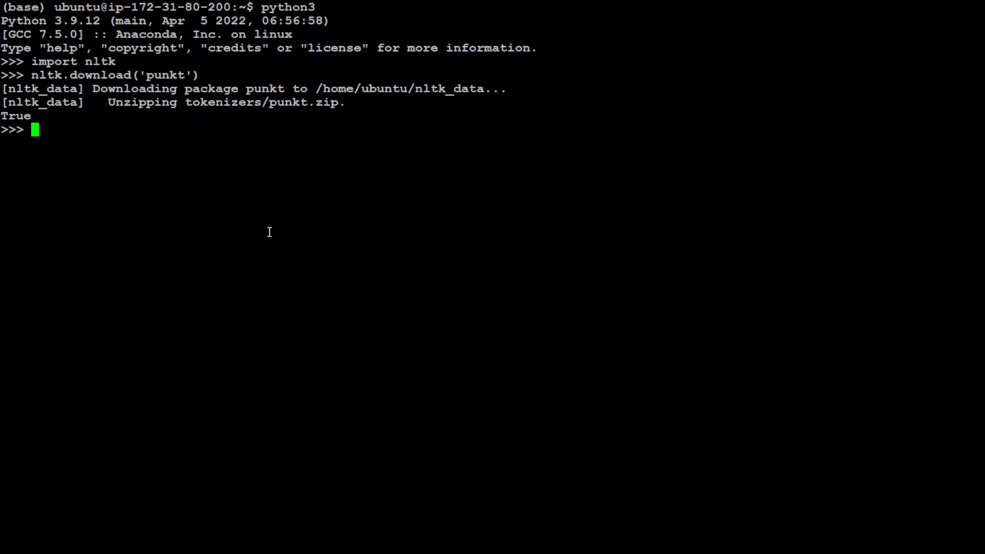
{"action": "mouse_move", "coordinate": [272, 257]}
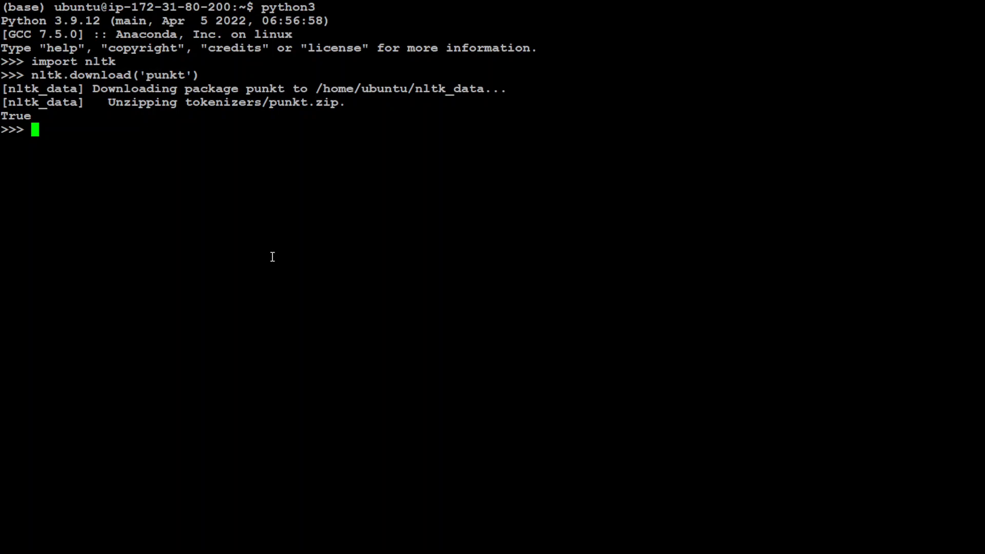
{"action": "mouse_move", "coordinate": [274, 291]}
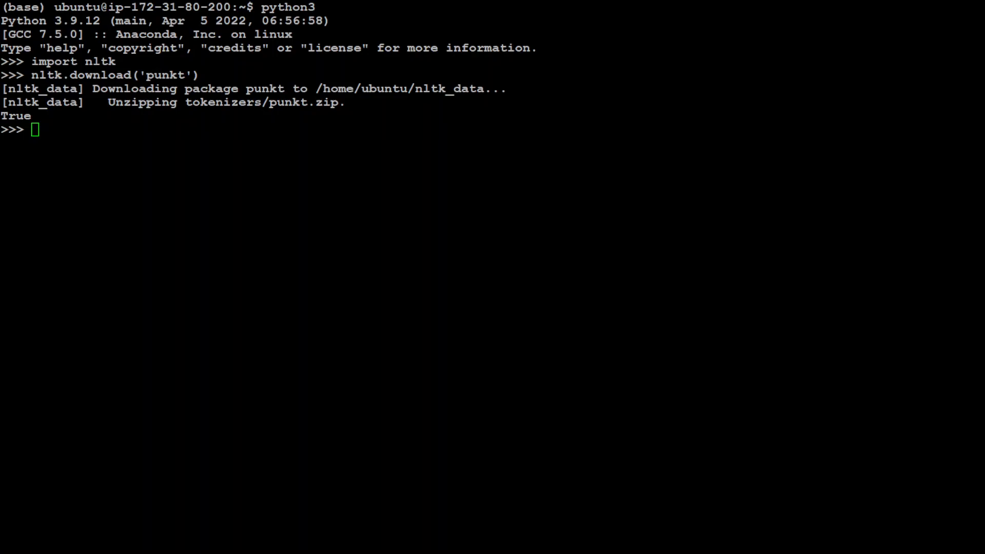
Run from txtai.pipeline import LLM and copy the GLIBCXX_3.4.29 error text
{"action": "type", "text": "from txtai.pipeline import LLM"}
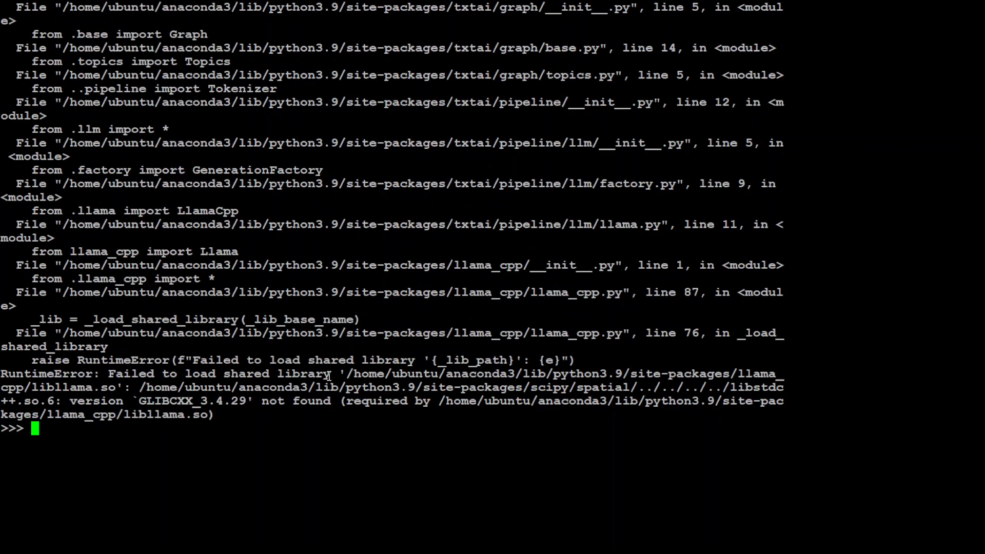
{"action": "double_click", "coordinate": [167, 401]}
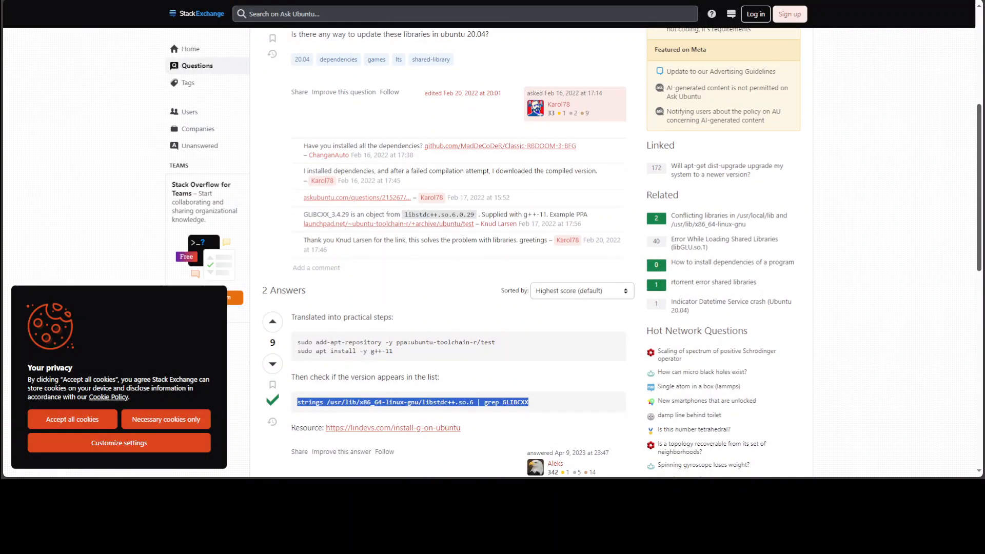
Scroll down the Ask Ubuntu answer to the g++-11 install and GLIBCXX check
{"action": "scroll", "scroll_direction": "down", "scroll_amount": 3}
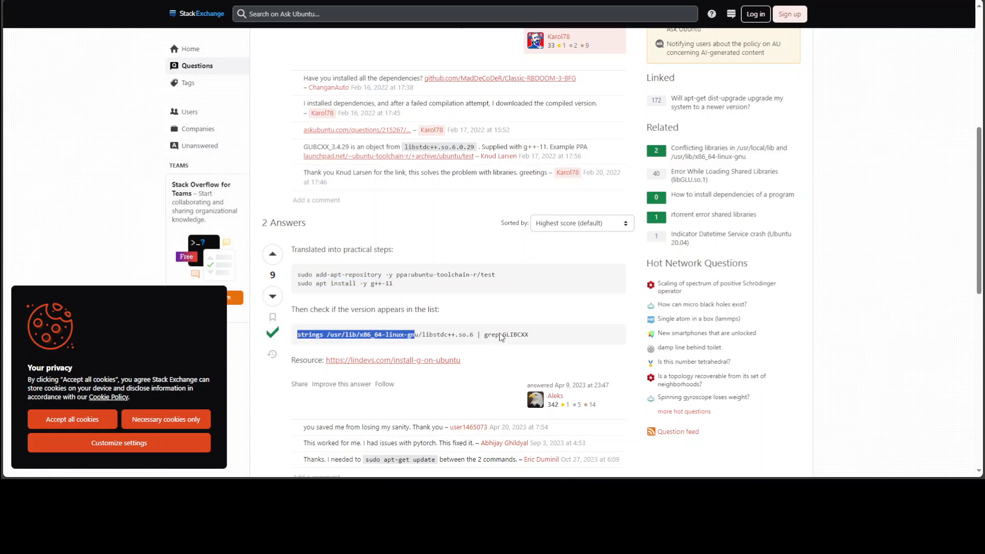
{"action": "mouse_move", "coordinate": [531, 338]}
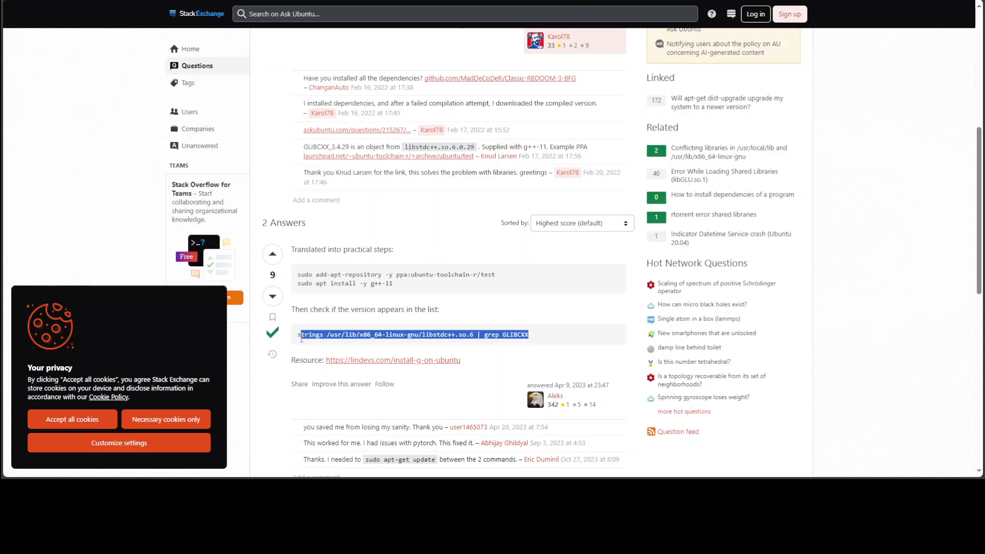
{"action": "mouse_move", "coordinate": [419, 299]}
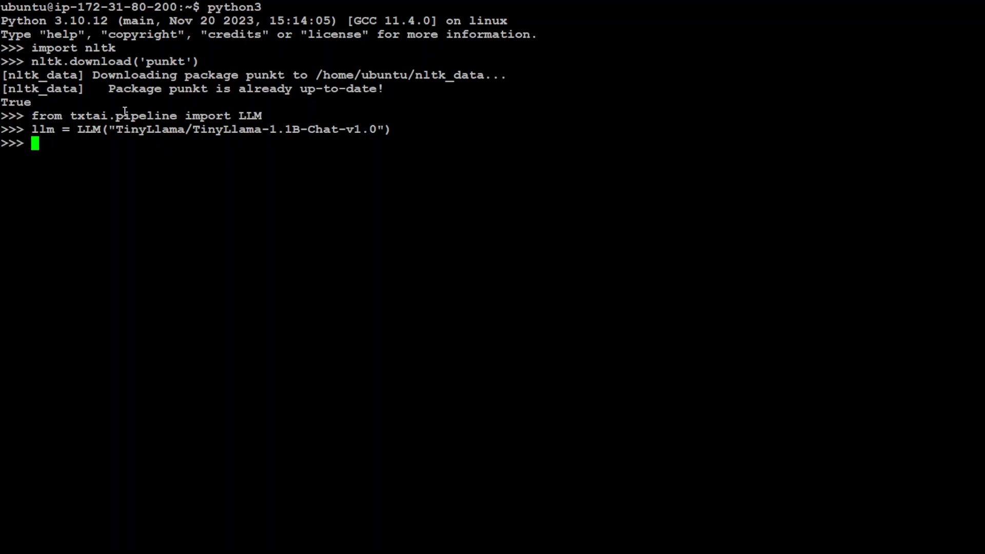
{"action": "mouse_move", "coordinate": [108, 156]}
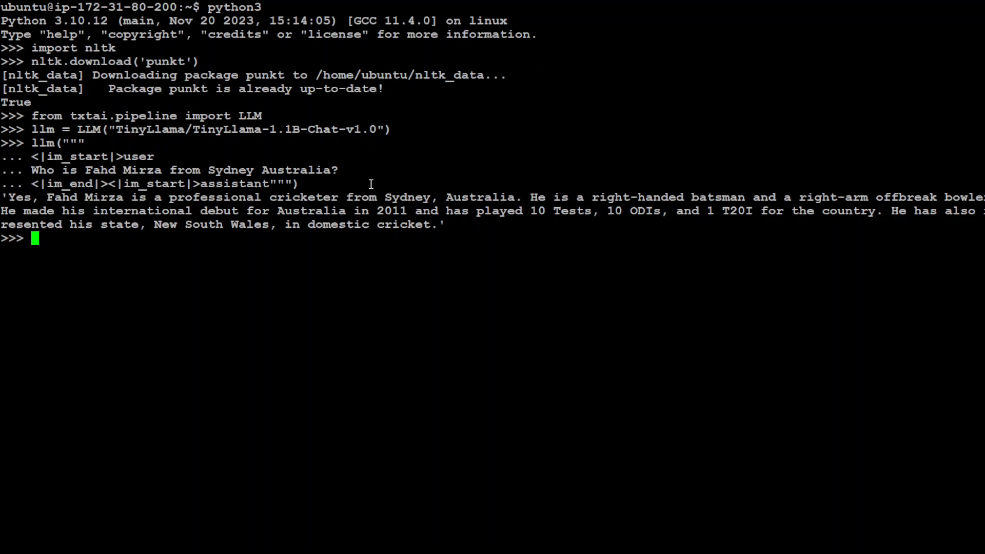
{"action": "mouse_move", "coordinate": [36, 207]}
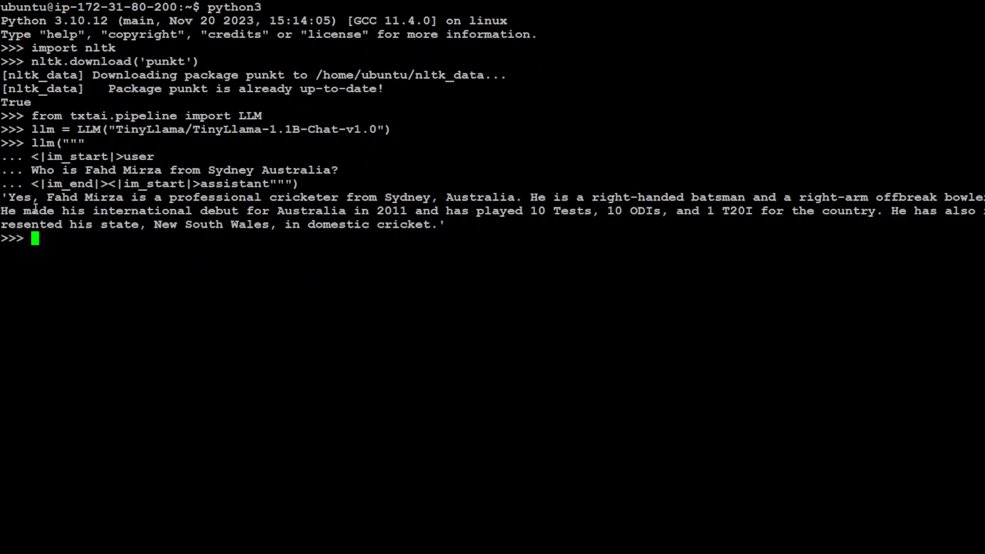
{"action": "double_click", "coordinate": [10, 197]}
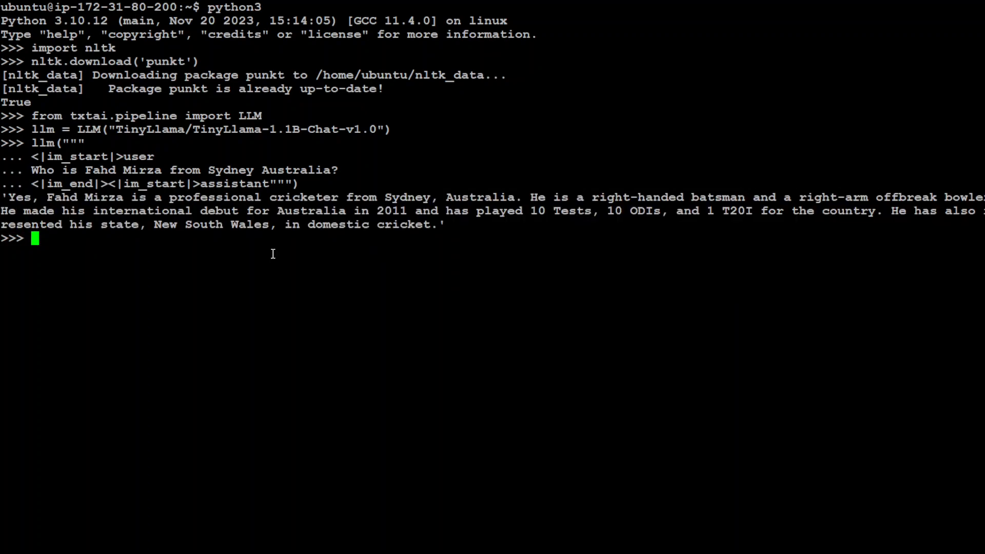
{"action": "mouse_move", "coordinate": [141, 289]}
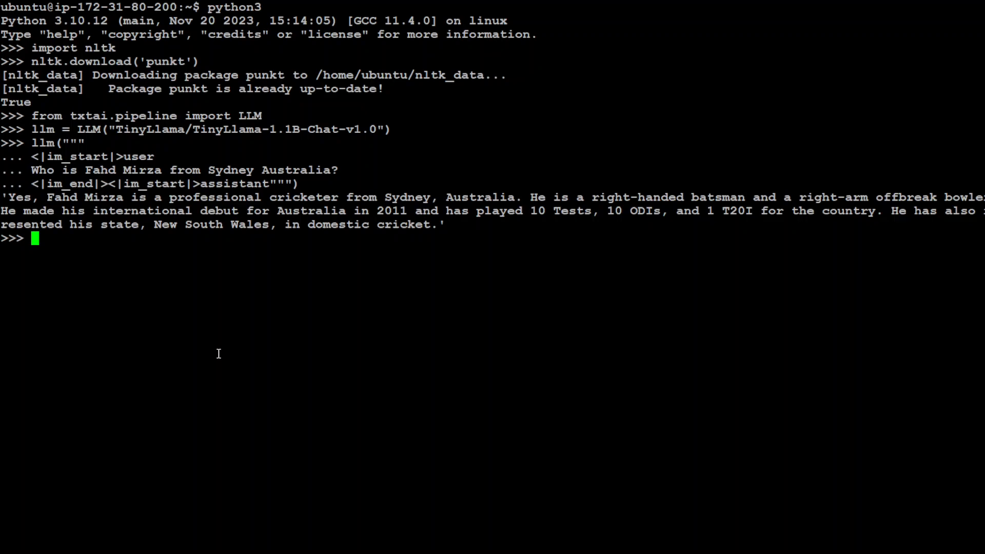
Exit Python, print fahd.txt with cat, and relaunch python3
{"action": "type", "text": "exit("}
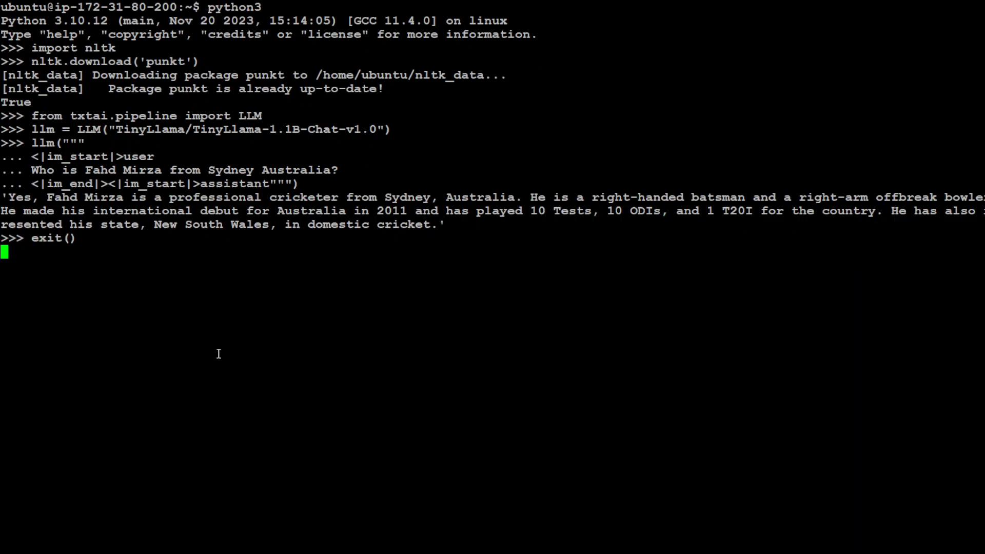
{"action": "type", "text": "cat"}
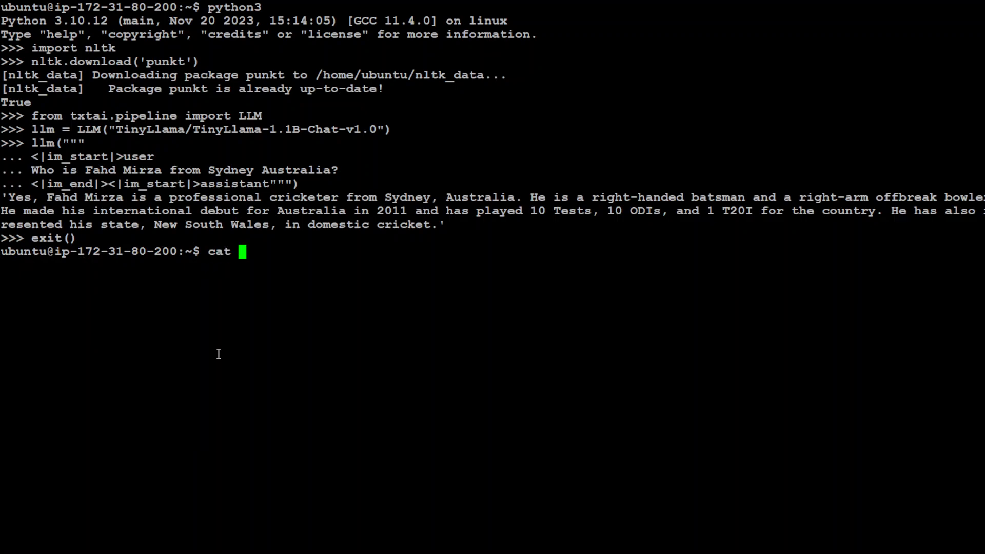
{"action": "type", "text": "fahd.txt"}
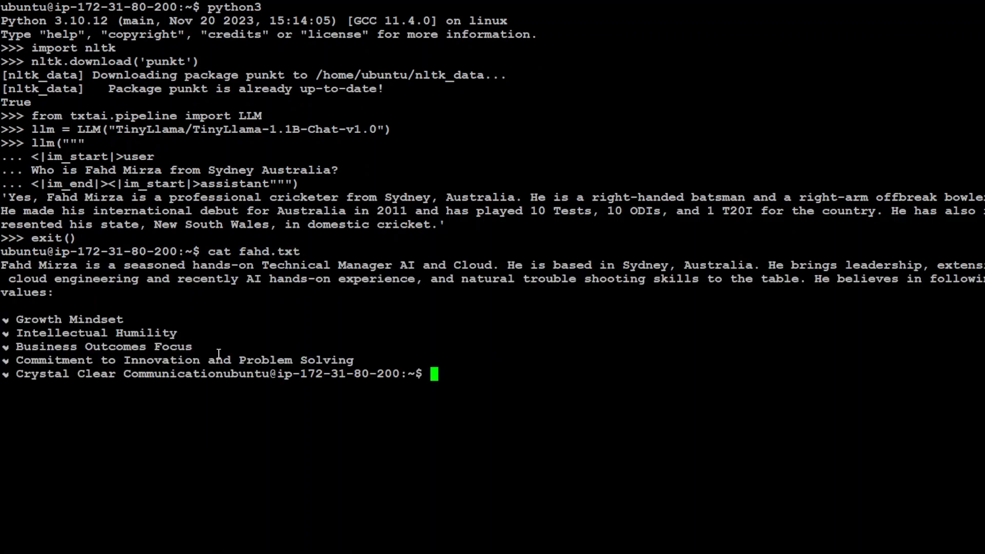
{"action": "double_click", "coordinate": [269, 251]}
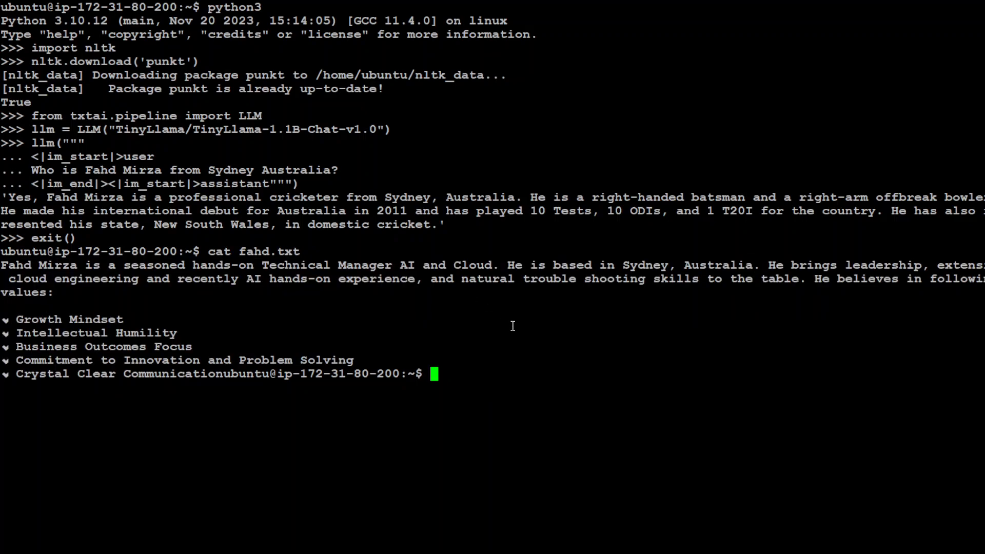
{"action": "type", "text": "python3"}
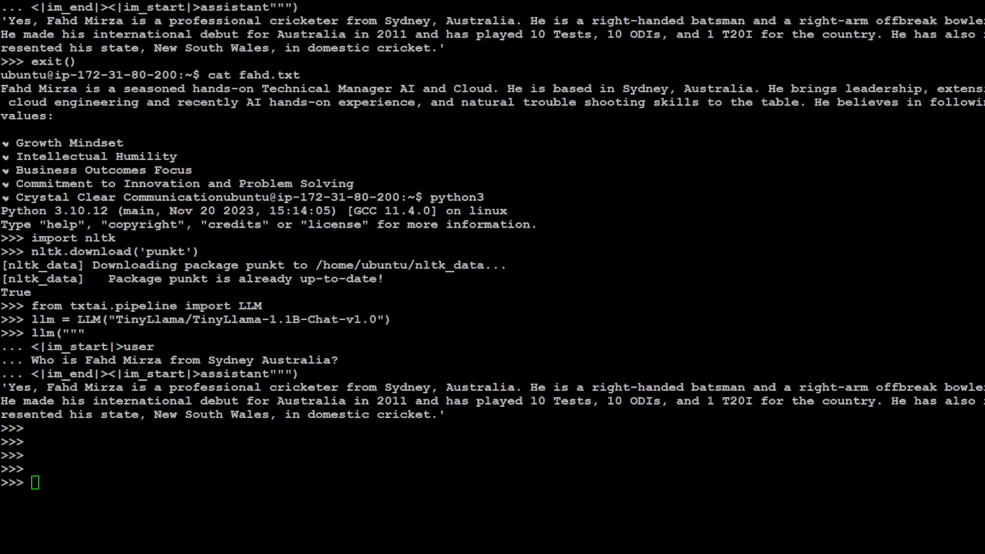
Import and create a txtai Textractor, then try extracting "fahd.txt"
{"action": "type", "text": "from txtai.pipeline import Textractor"}
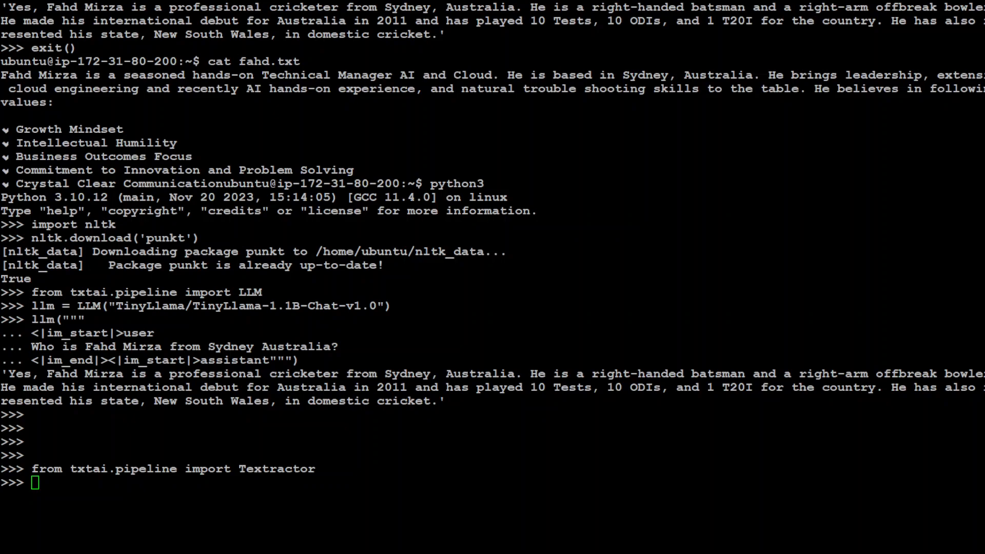
{"action": "type", "text": "textractor = Textractor()"}
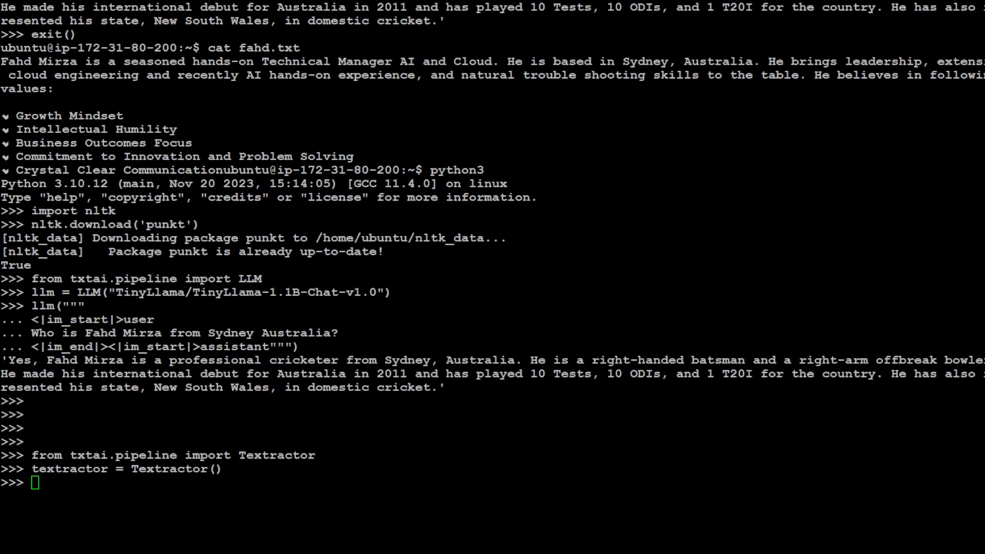
{"action": "type", "text": "text = textractor(\"fahd.txt\")"}
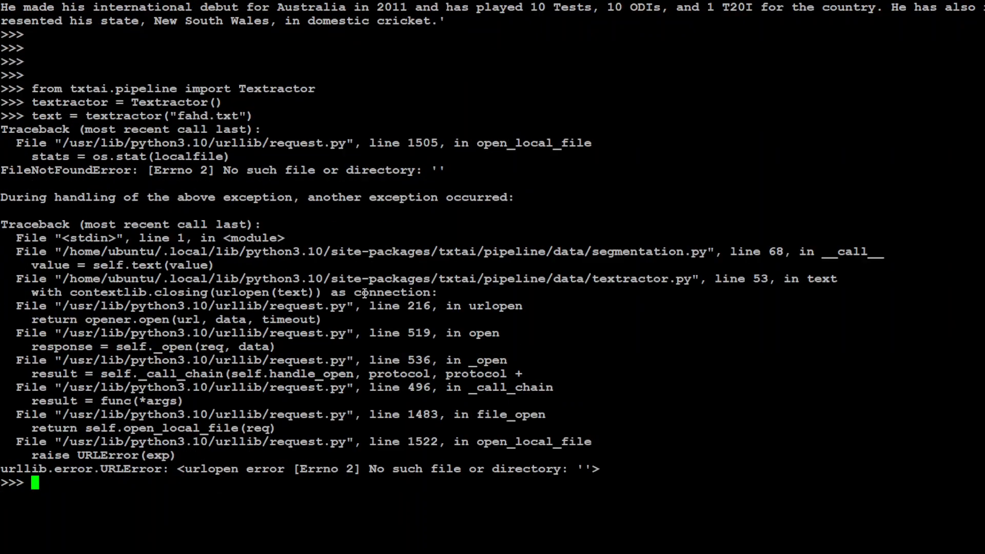
{"action": "mouse_move", "coordinate": [528, 482]}
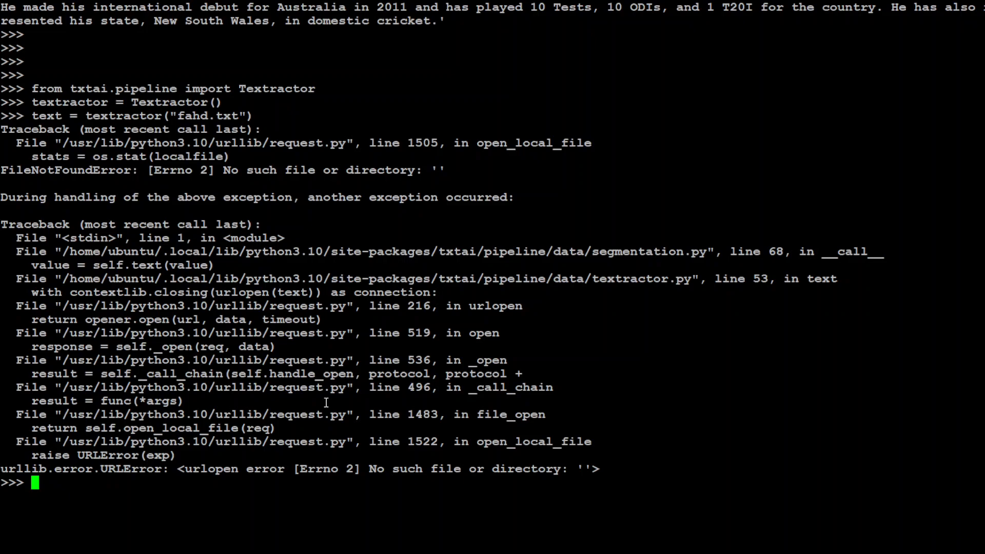
{"action": "mouse_move", "coordinate": [128, 109]}
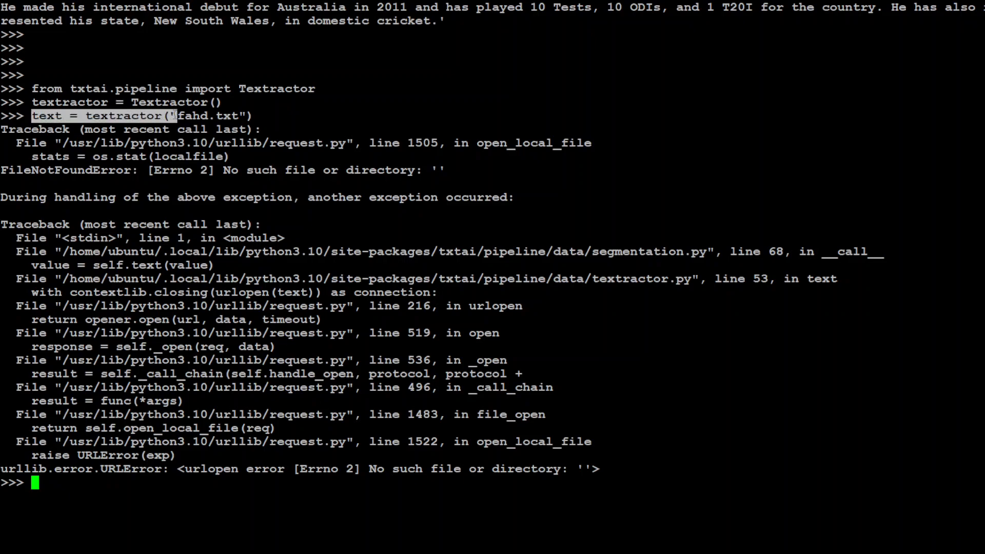
Extract text from "/home/ubuntu/fahd.txt" using the full path and print it
{"action": "type", "text": "text = textractor(\""}
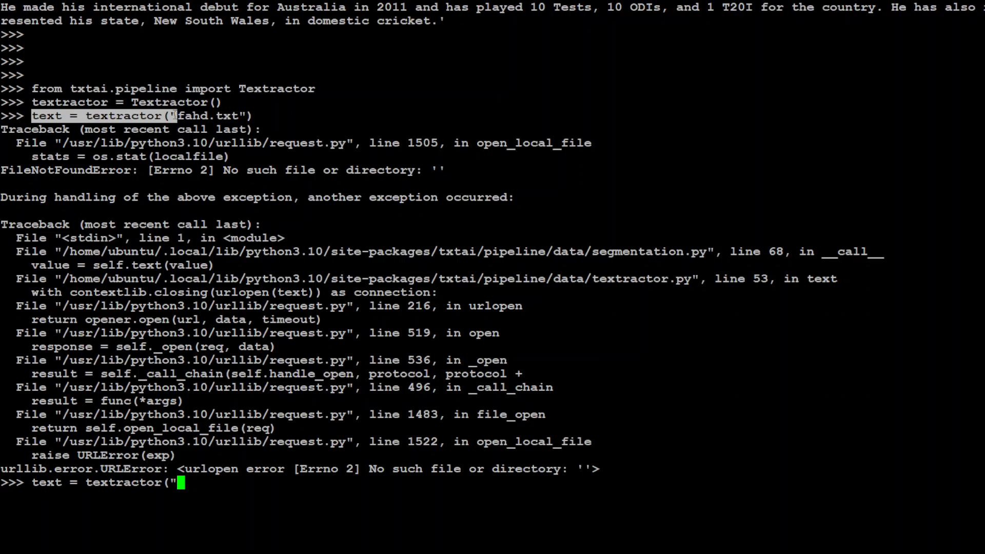
{"action": "type", "text": "/hom"}
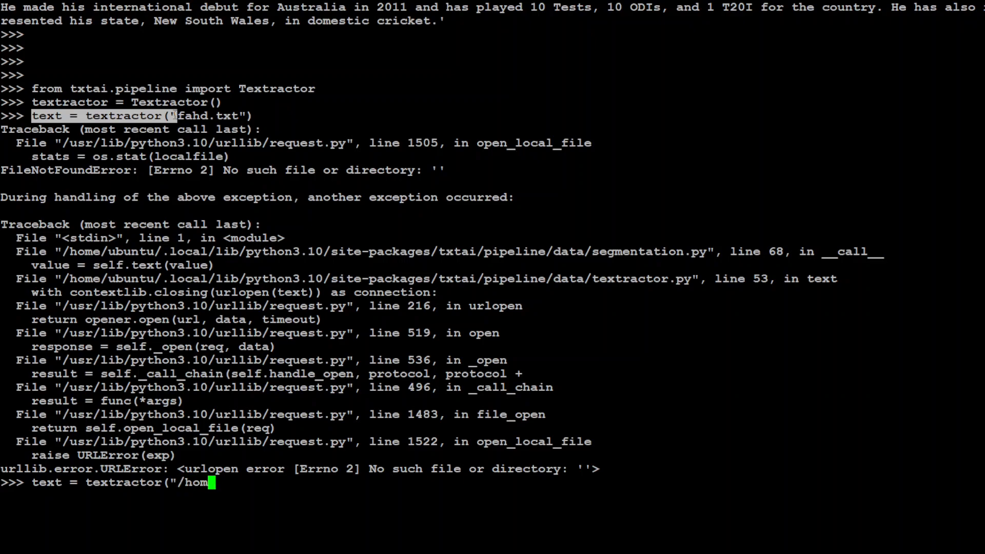
{"action": "type", "text": "e/ubuntu"}
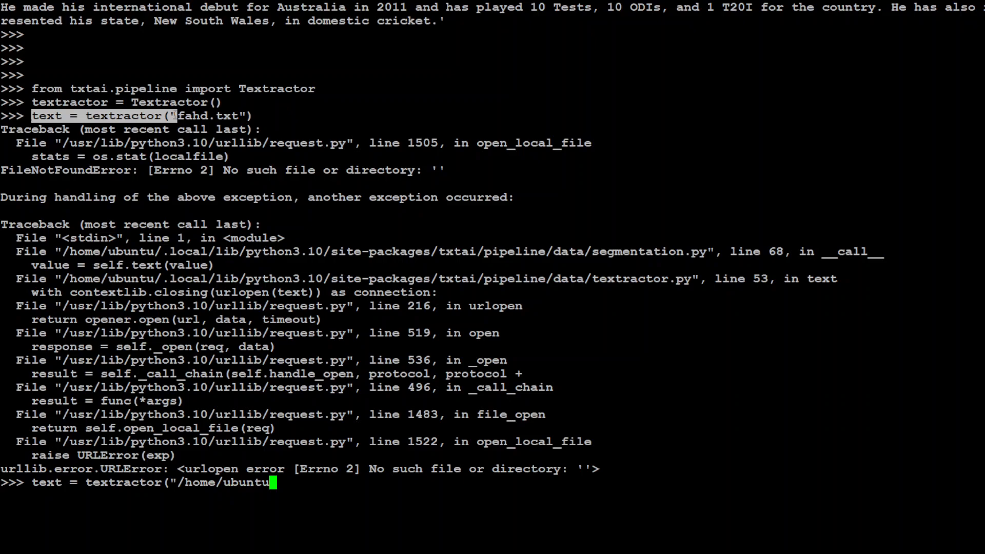
{"action": "type", "text": "/fahd.txt"}
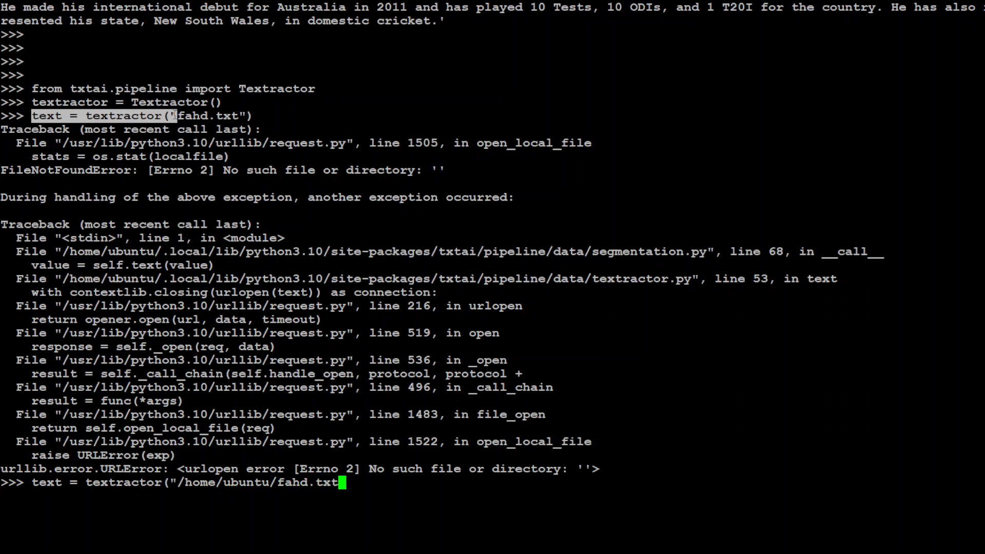
{"action": "type", "text": ")"}
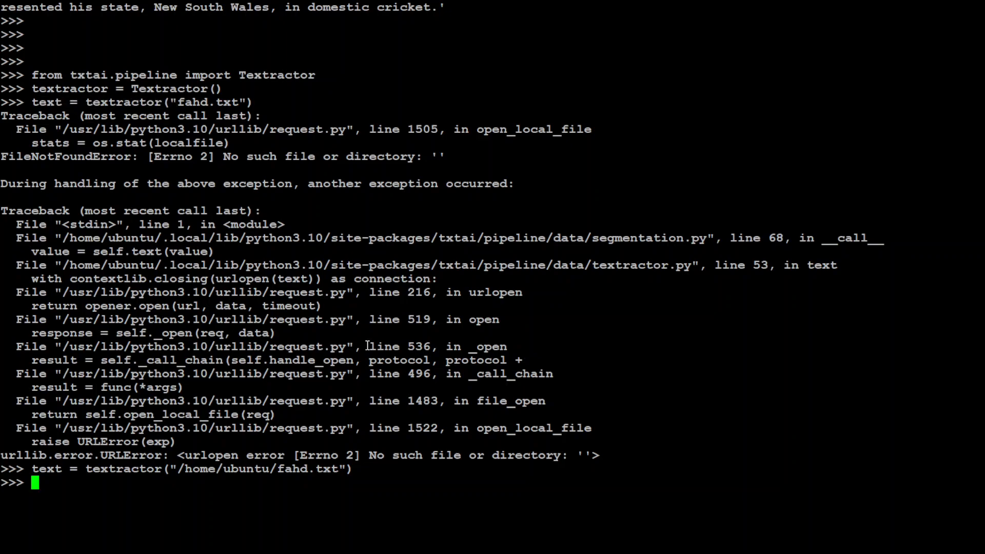
{"action": "type", "text": "print"}
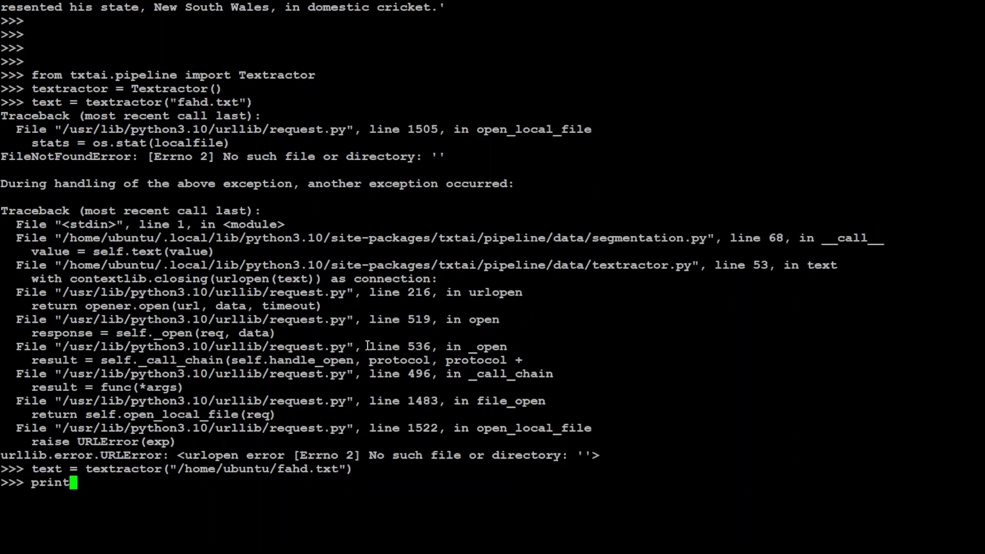
{"action": "type", "text": "(text"}
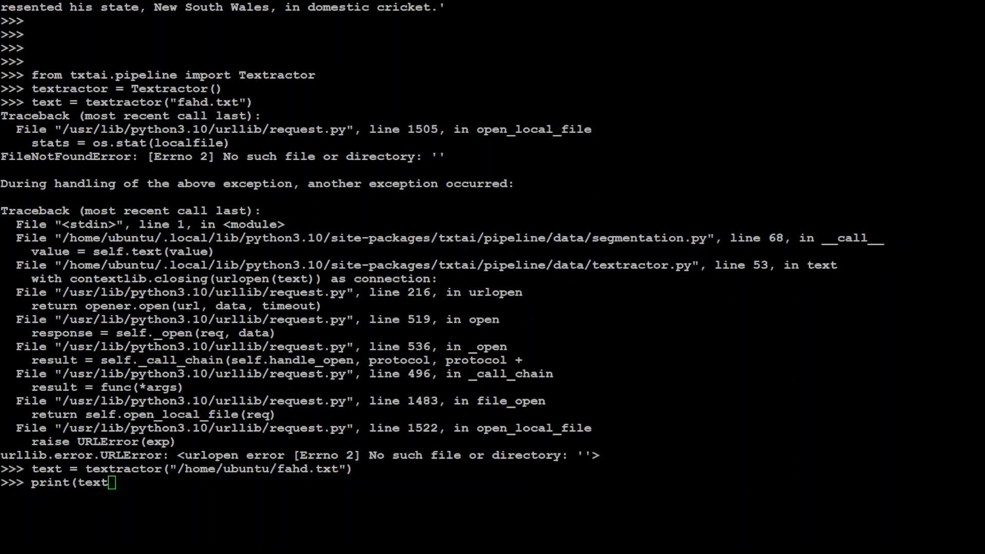
{"action": "key", "text": "Return"}
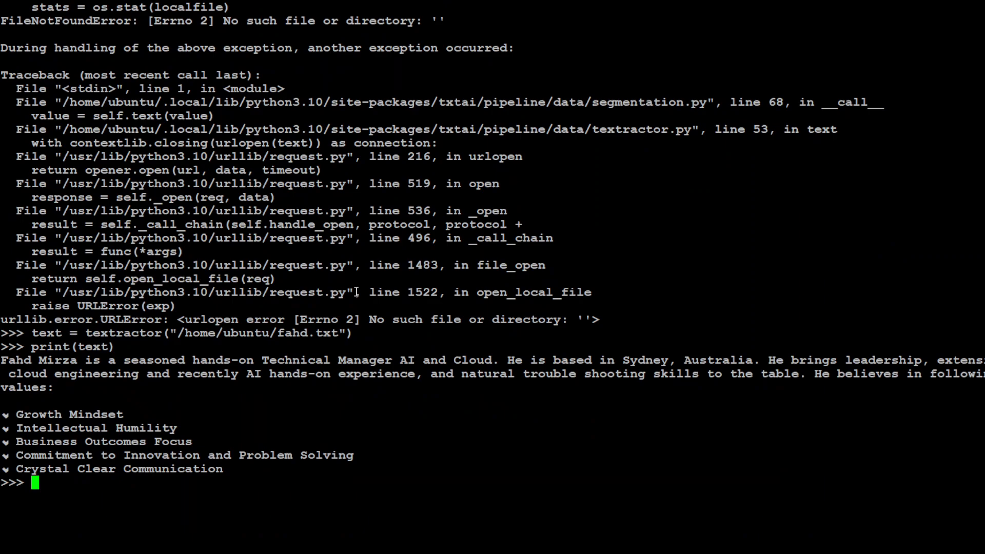
{"action": "mouse_move", "coordinate": [355, 292]}
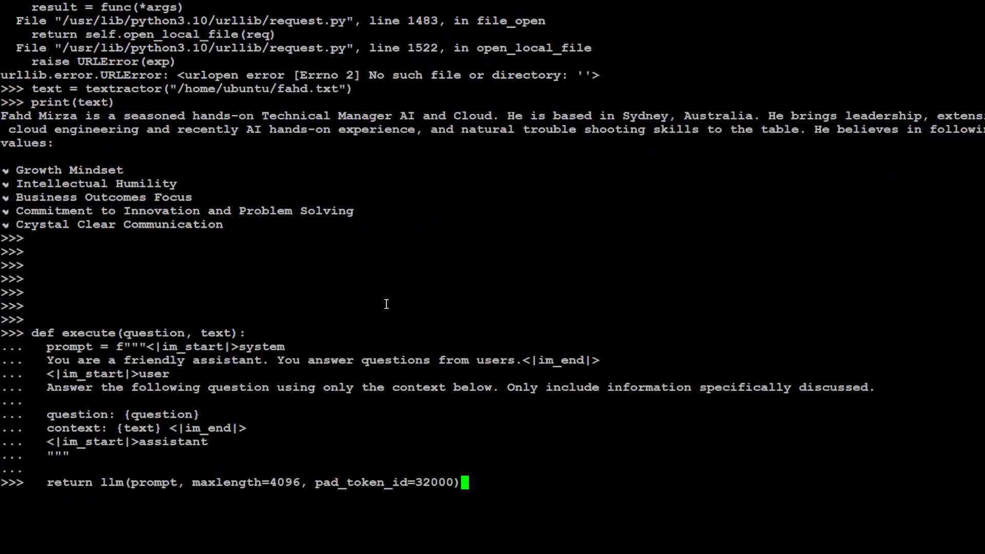
Retype execute's last line: return llm(prompt, maxlength=4096, pad_token_id=32000)
{"action": "key", "text": "BackSpace"}
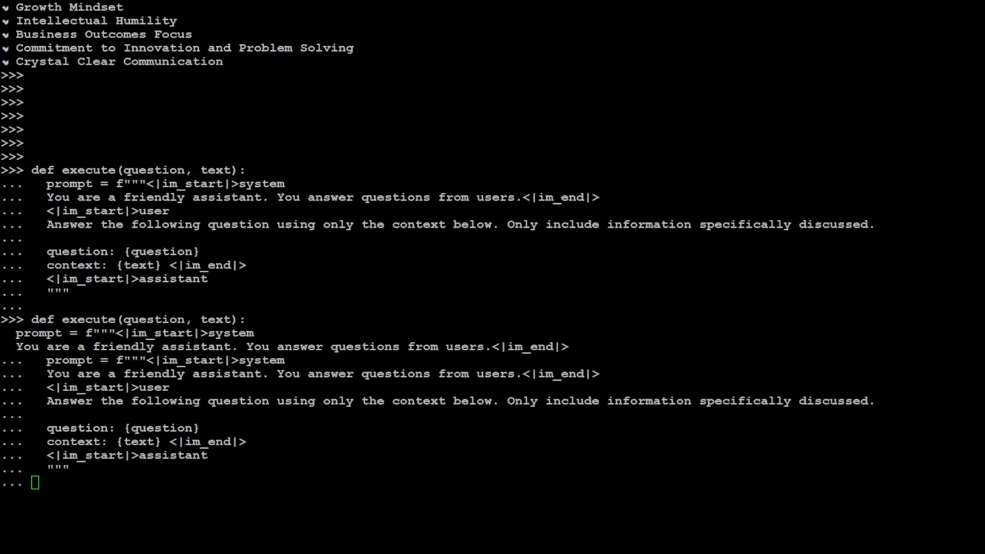
{"action": "type", "text": "return llm(prompt, maxlength=4096, pad_token_id=32000)"}
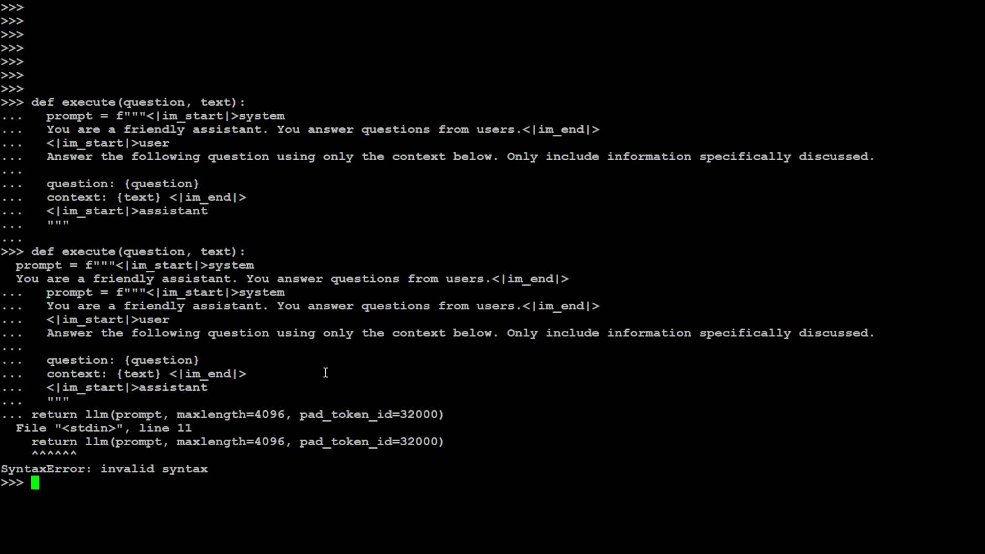
{"action": "mouse_move", "coordinate": [26, 416]}
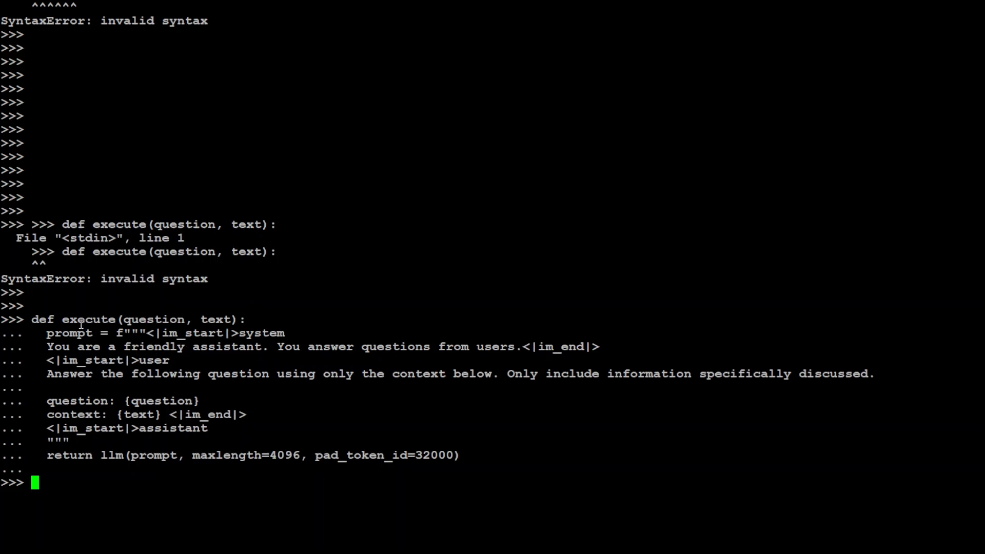
{"action": "mouse_move", "coordinate": [125, 319]}
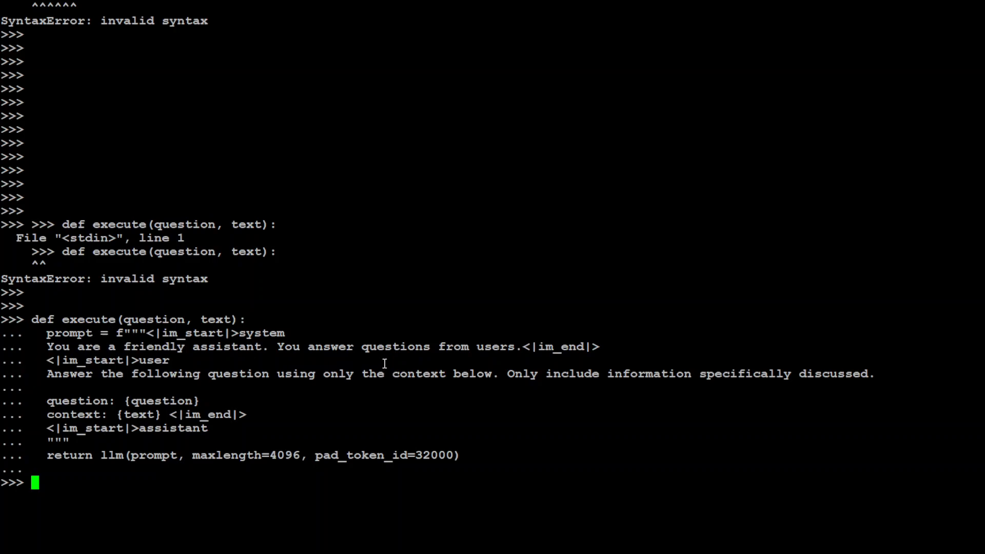
{"action": "mouse_move", "coordinate": [568, 353]}
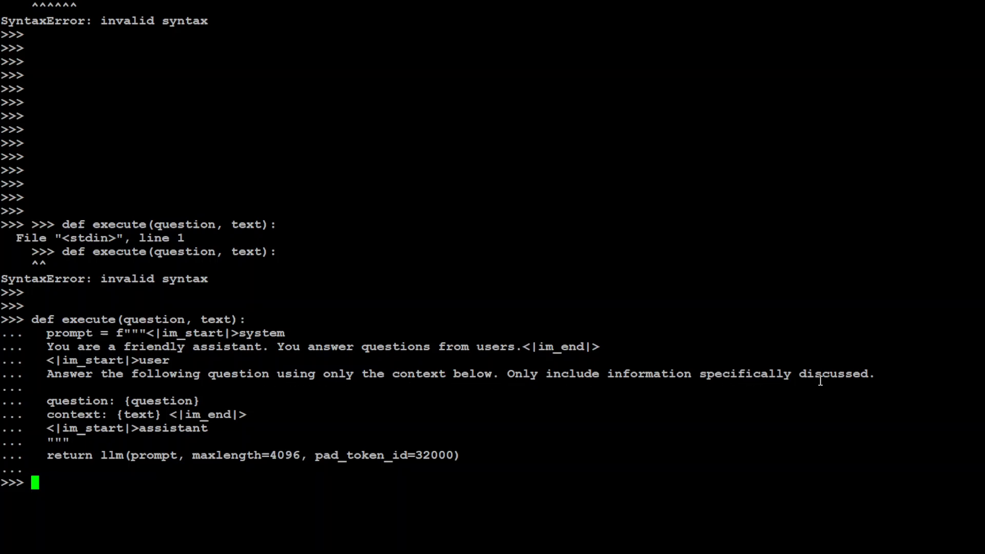
{"action": "mouse_move", "coordinate": [174, 283]}
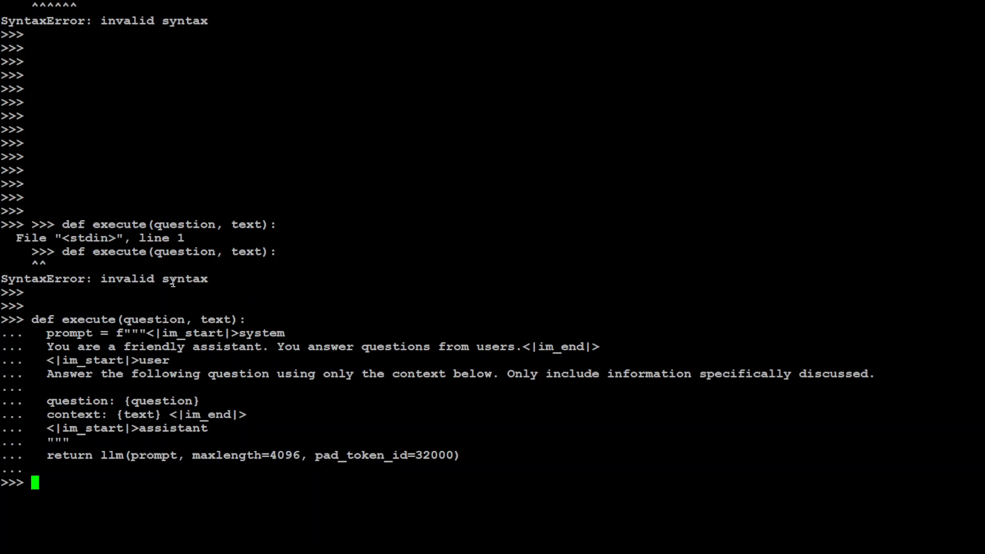
{"action": "mouse_move", "coordinate": [229, 293]}
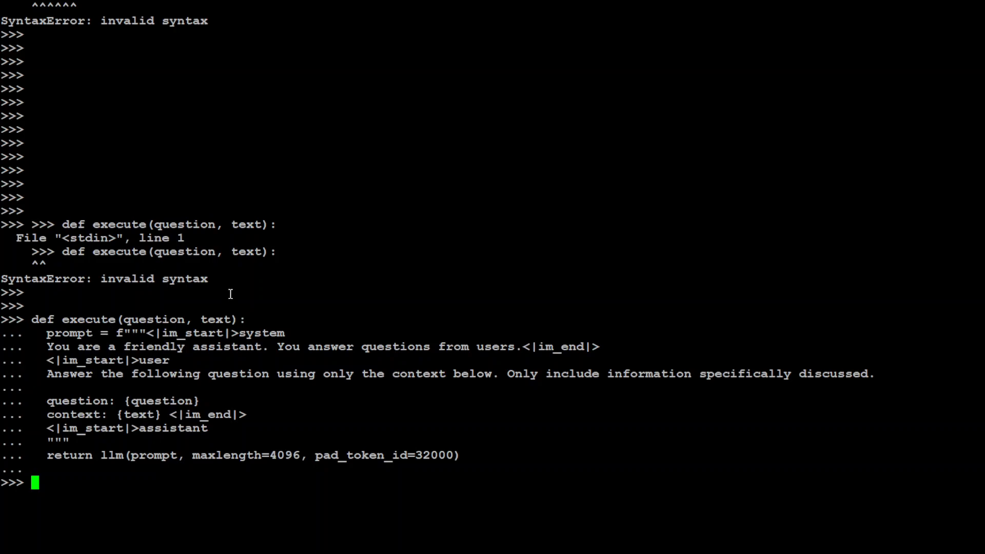
Call execute with "Who is Fahd Mirza from Sydney Australia?" and the extracted text
{"action": "type", "text": "execute(\"Who is Fahd Mirza from Sydney Australia?\", text)"}
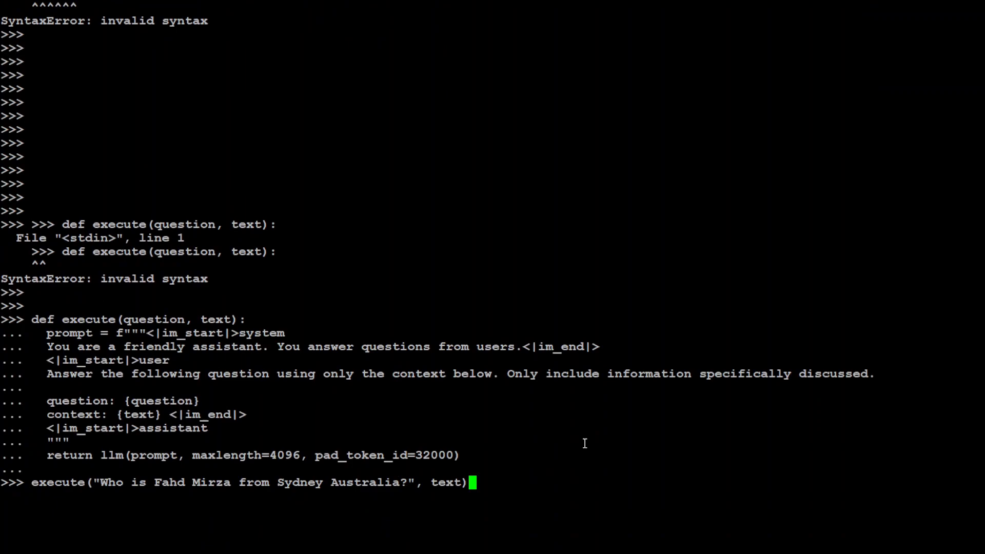
{"action": "mouse_move", "coordinate": [636, 432]}
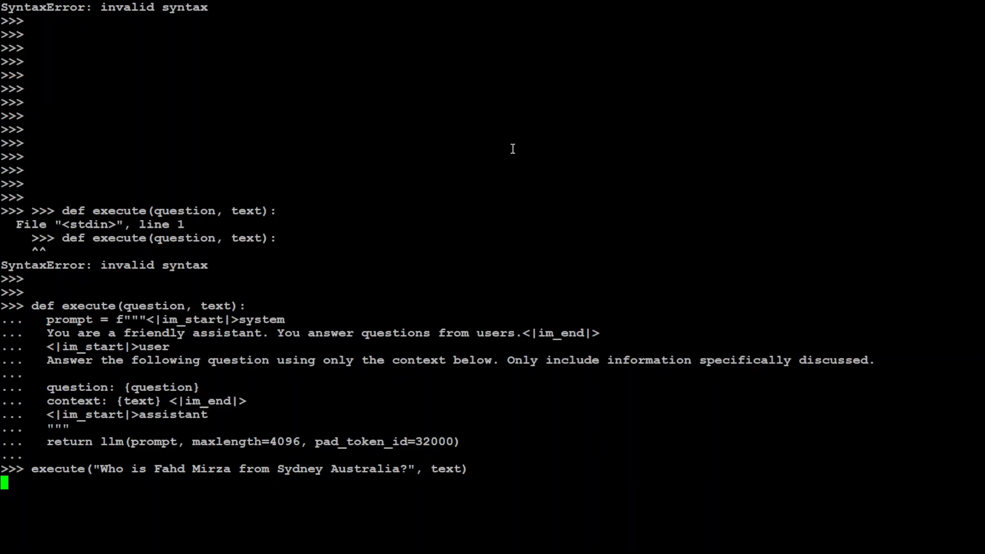
{"action": "mouse_move", "coordinate": [527, 150]}
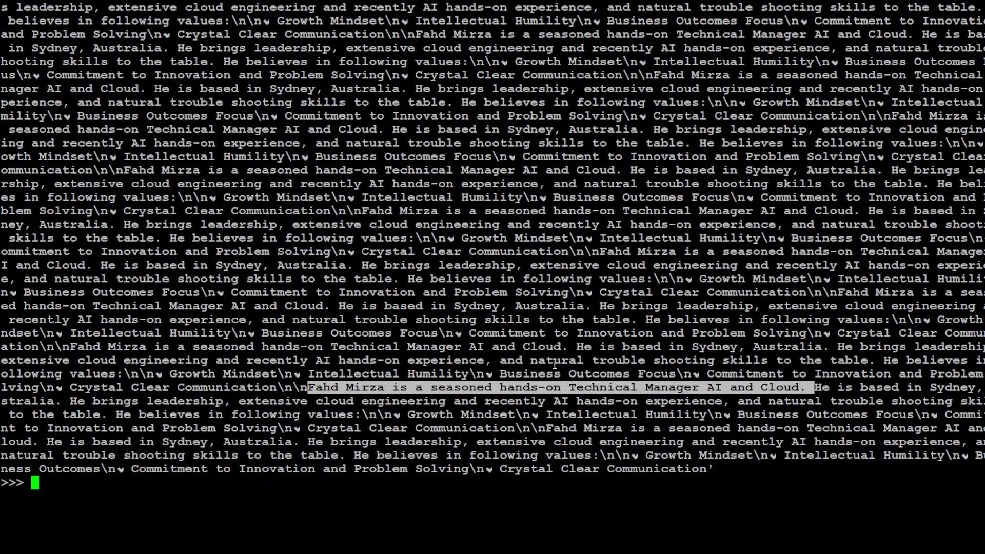
Add blank prompts, then import os and Embeddings from txtai
{"action": "key", "text": "Return"}
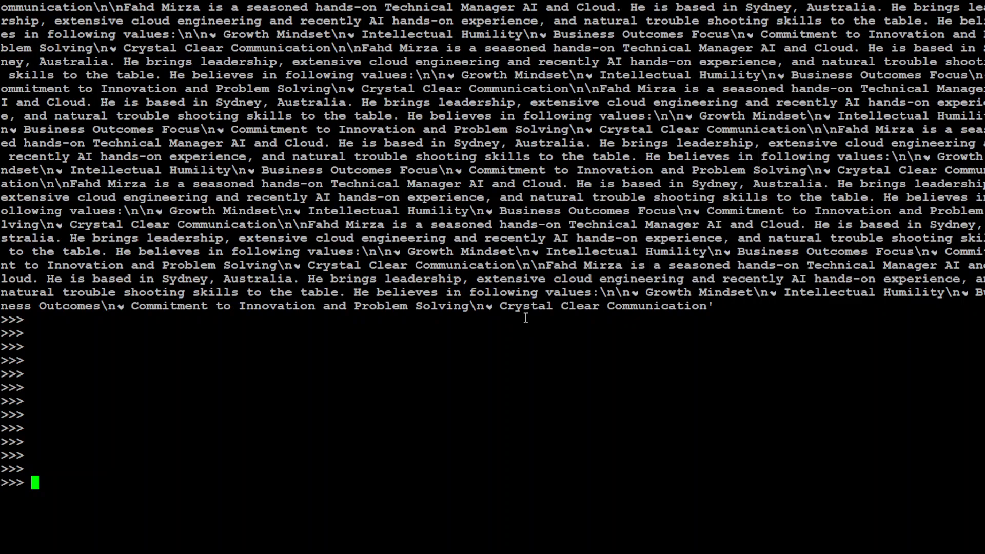
{"action": "mouse_move", "coordinate": [534, 336]}
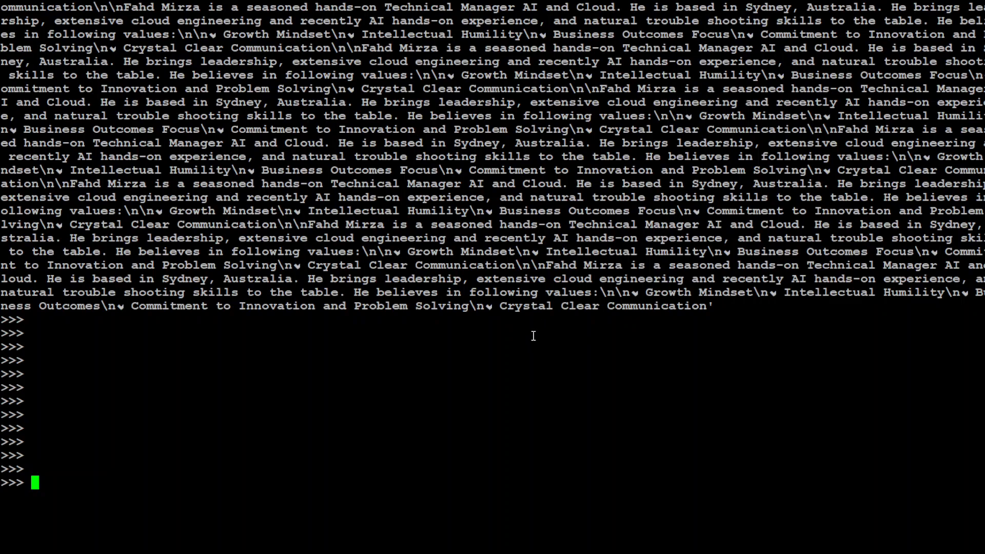
{"action": "mouse_move", "coordinate": [491, 321]}
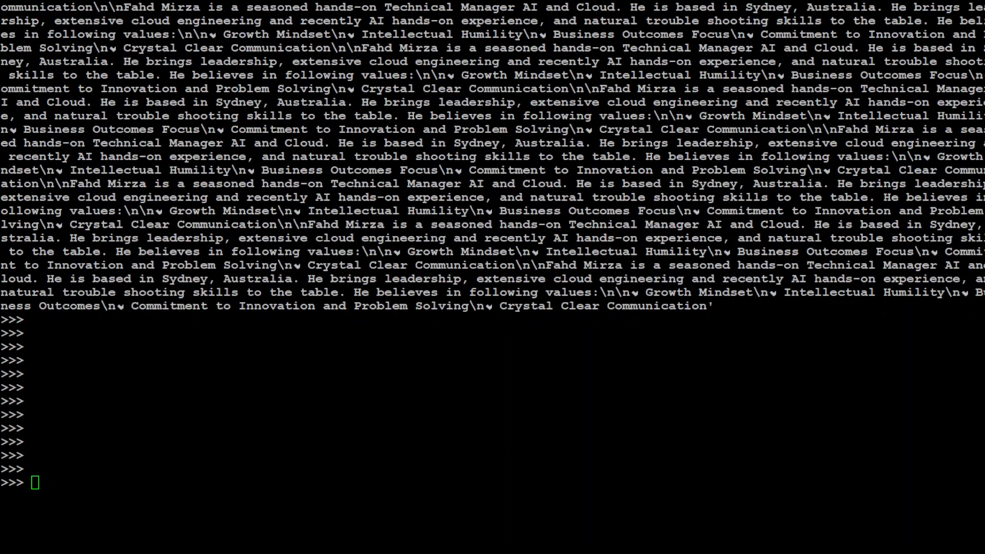
{"action": "type", "text": "import os"}
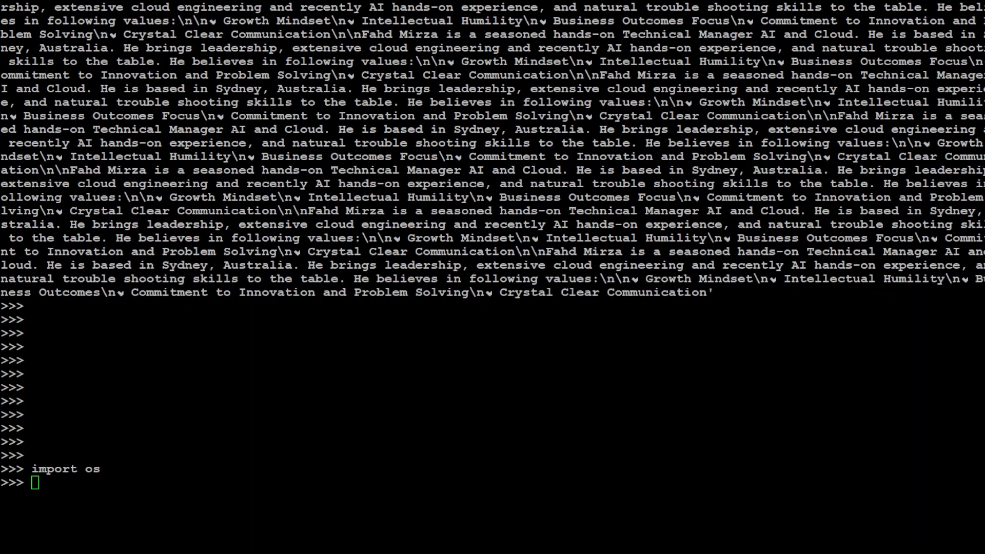
{"action": "type", "text": "from txtai import Embeddings"}
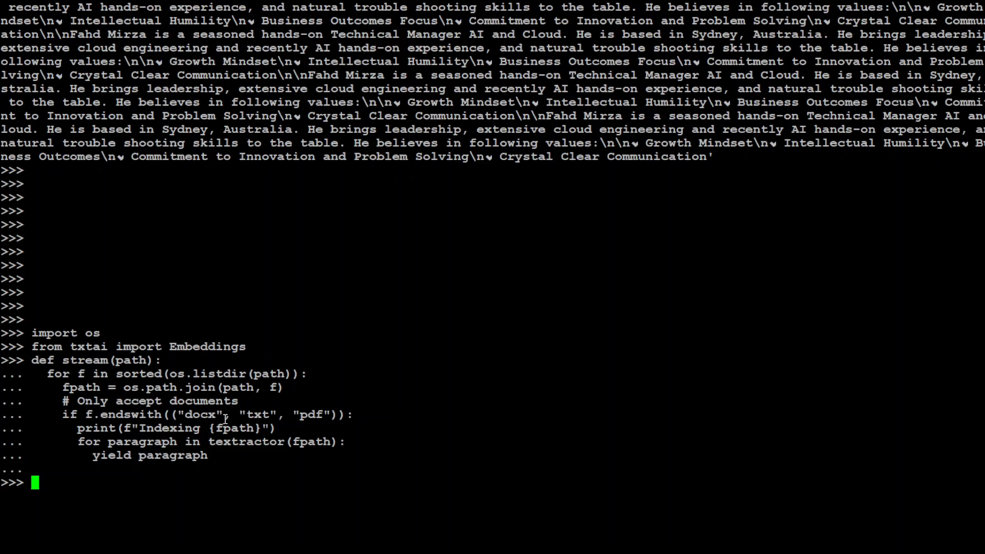
{"action": "mouse_move", "coordinate": [319, 415]}
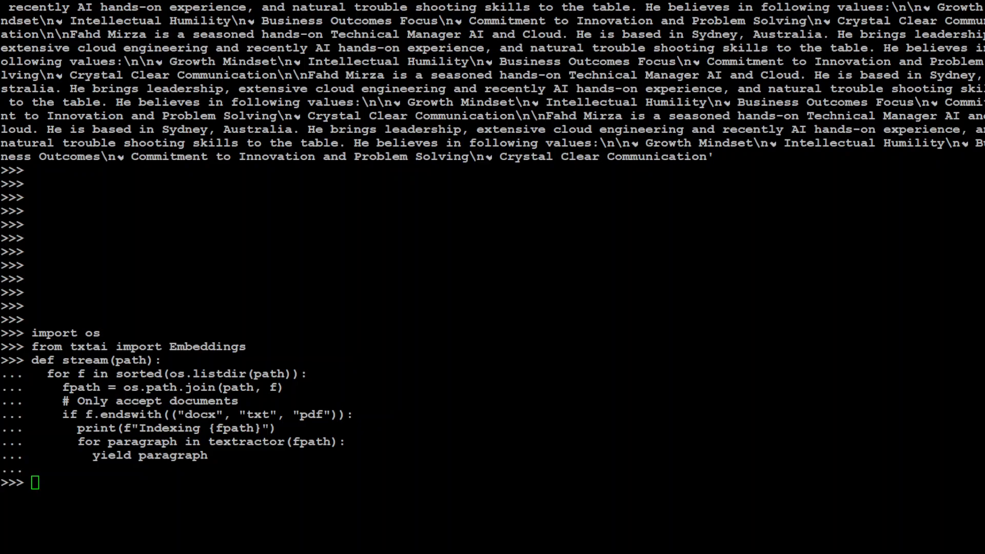
Build a paragraph Textractor and content-enabled Embeddings, then index stream('/home/ubuntu/data')
{"action": "type", "text": "textractor = Textractor(paragraphs=True)"}
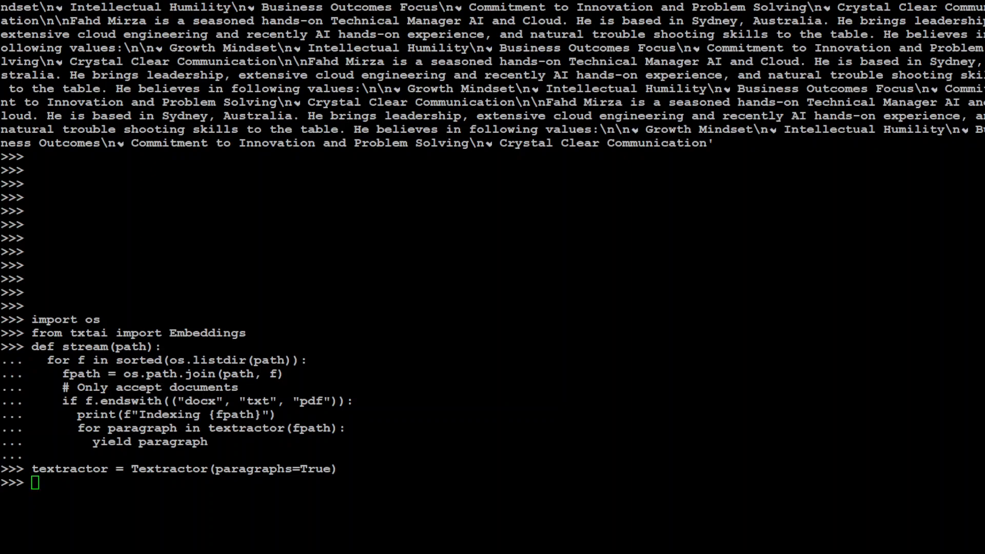
{"action": "type", "text": "embeddings = Embeddings(content=True)"}
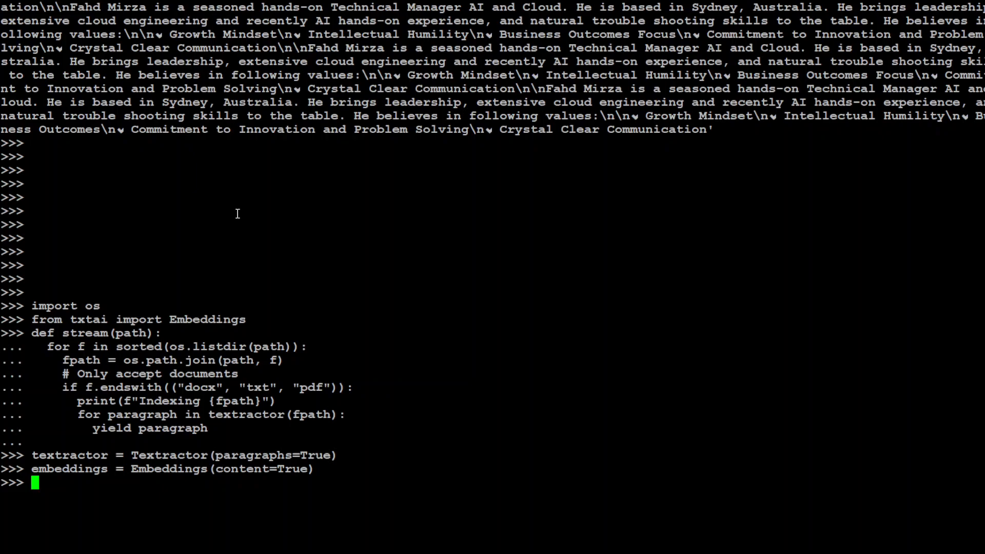
{"action": "type", "text": "embeddings.index(stream(\""}
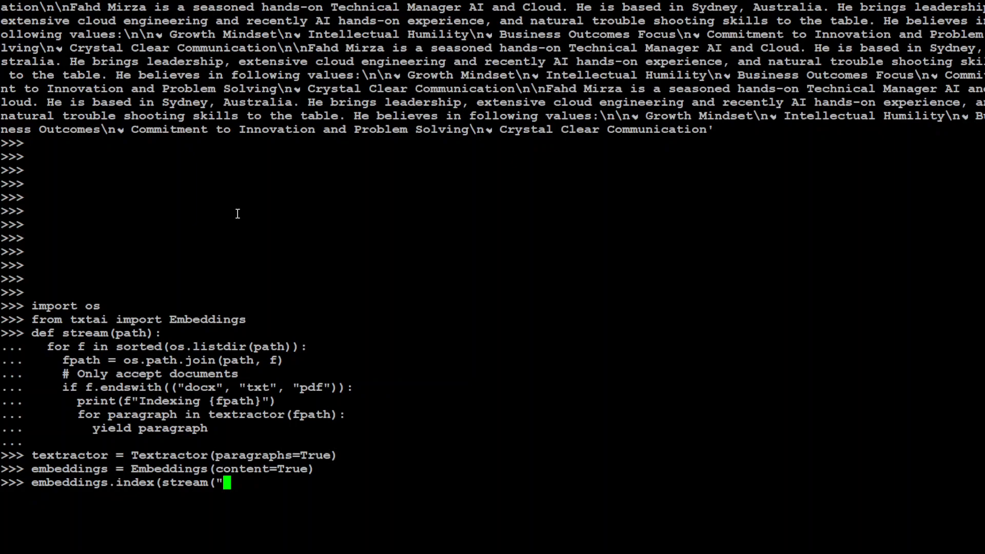
{"action": "type", "text": "/home"}
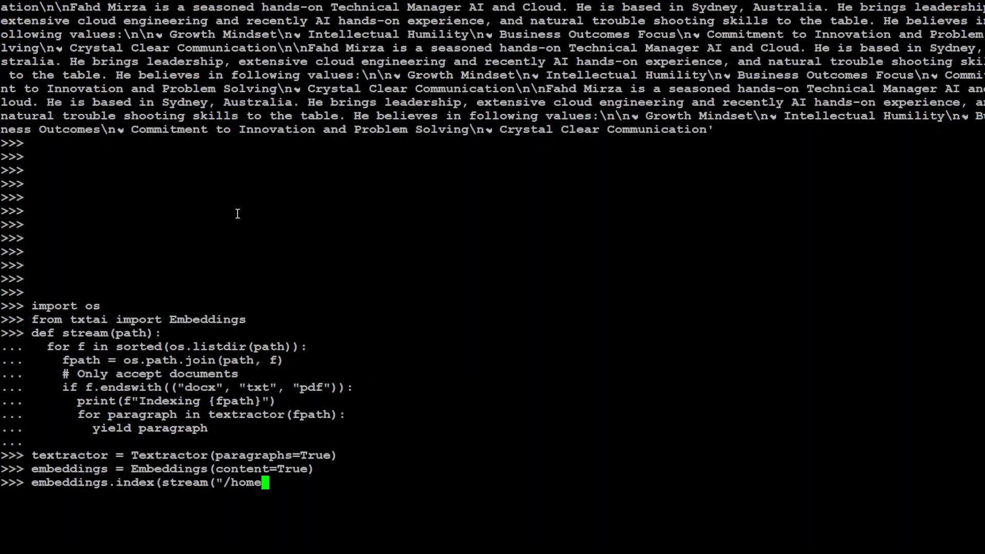
{"action": "type", "text": "/ubuntu"}
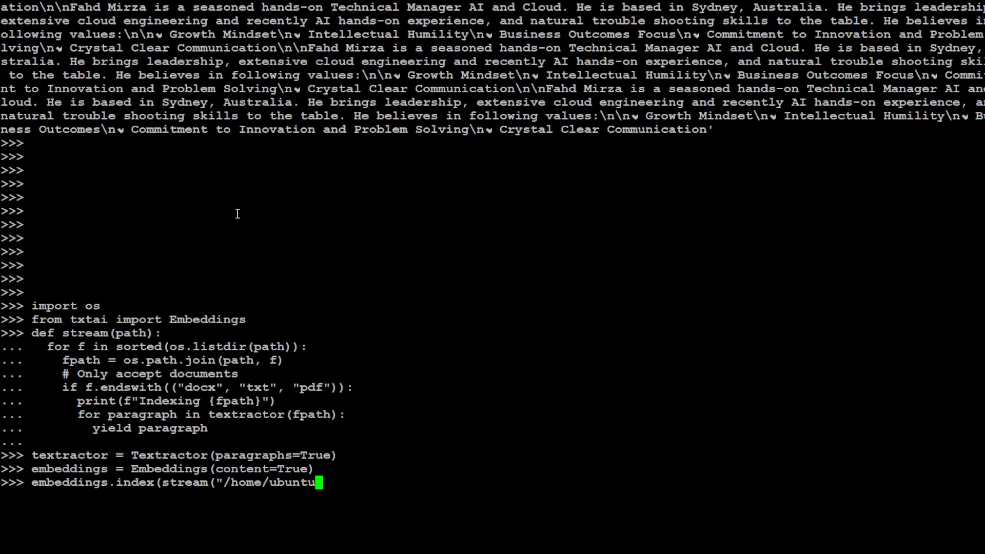
{"action": "type", "text": "/"}
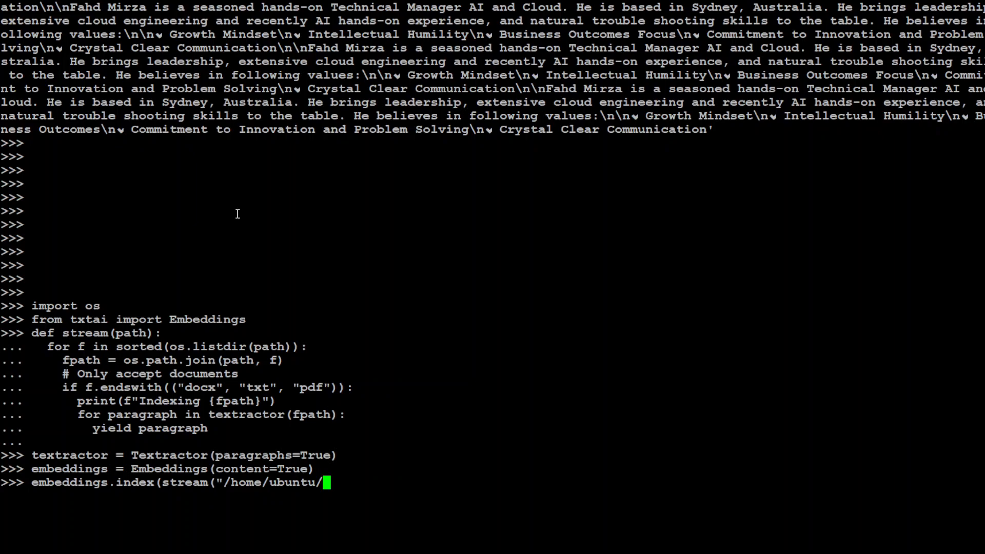
{"action": "type", "text": "data"}
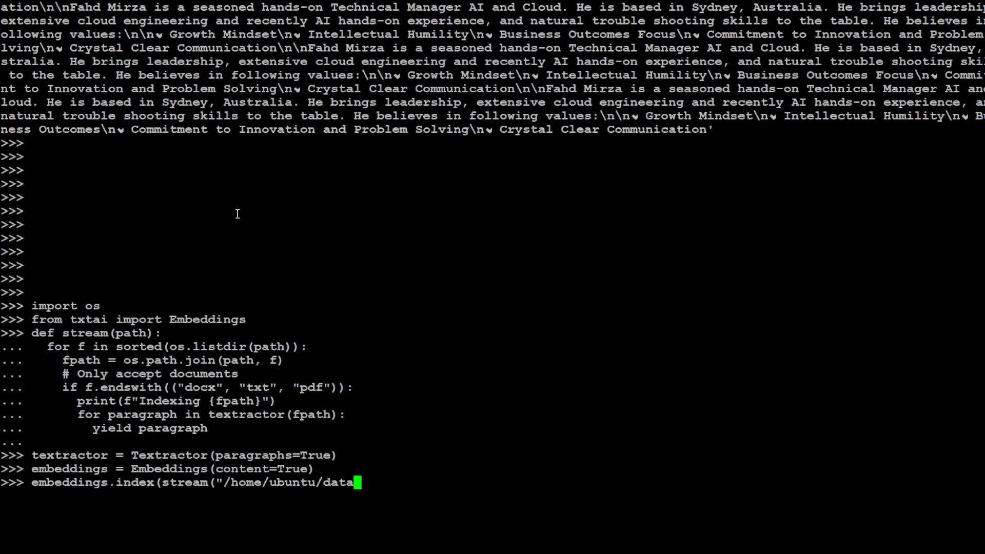
{"action": "type", "text": "\""}
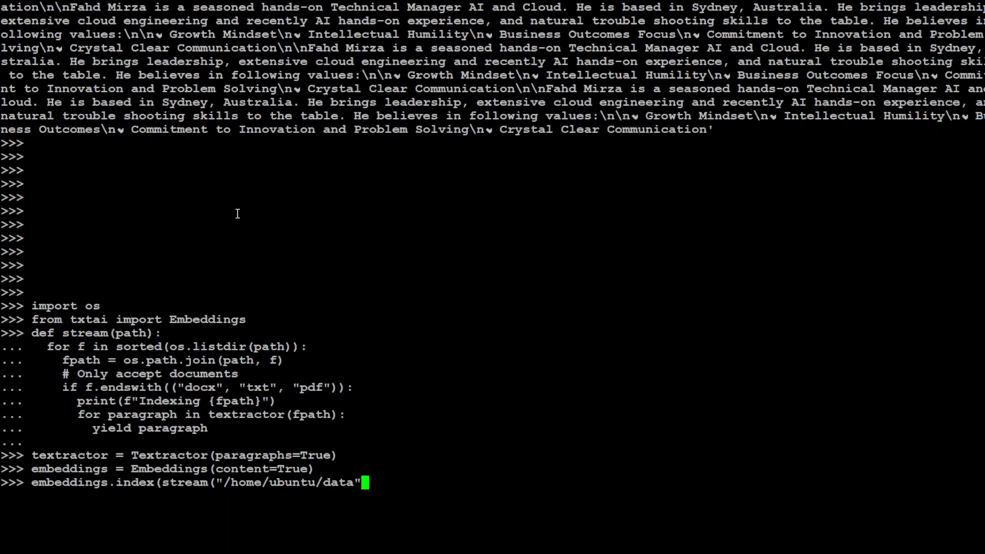
{"action": "type", "text": ")"}
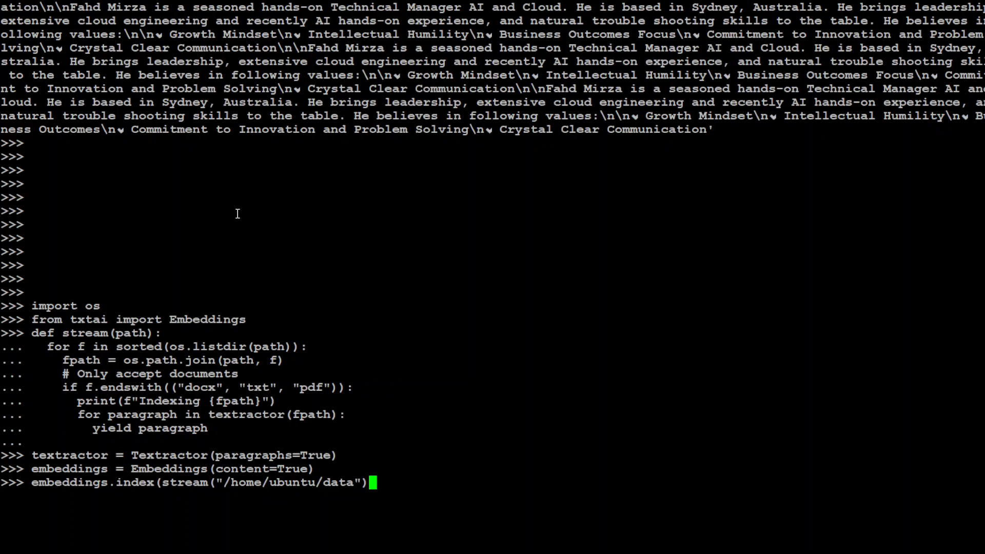
{"action": "type", "text": ")"}
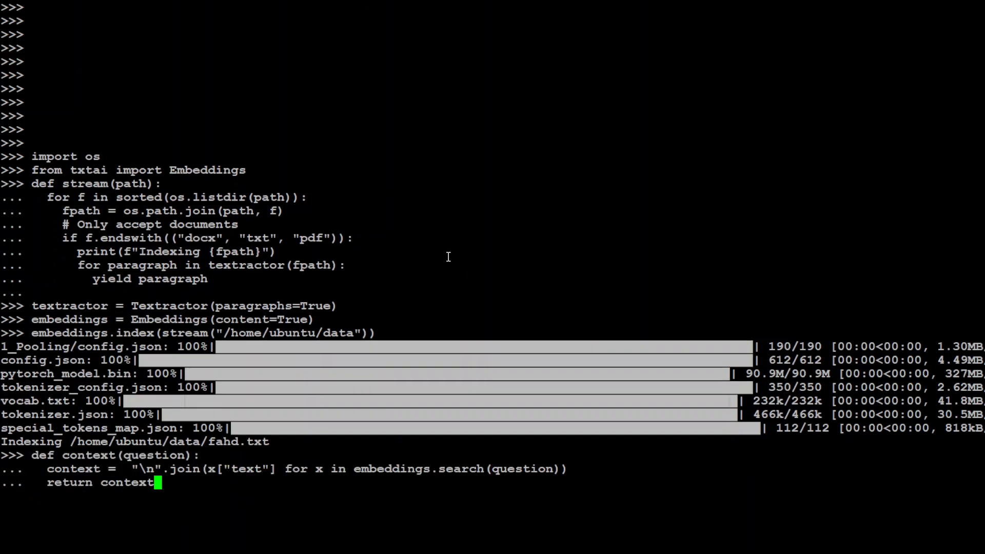
{"action": "mouse_move", "coordinate": [484, 238]}
{"action": "type", "text": "return execute(question, context(question))"}
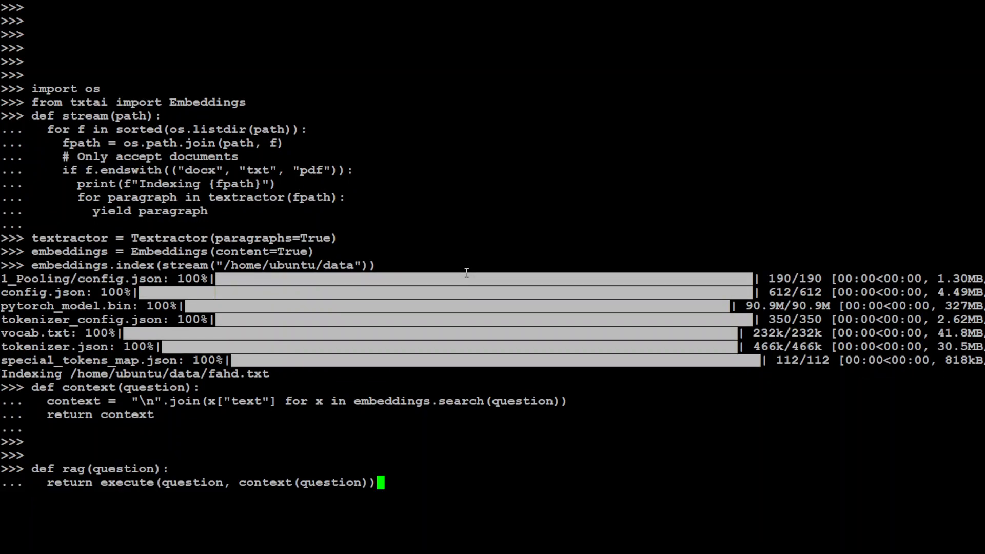
Close the rag(question) definition that passes context(question) to execute
{"action": "key", "text": "Return"}
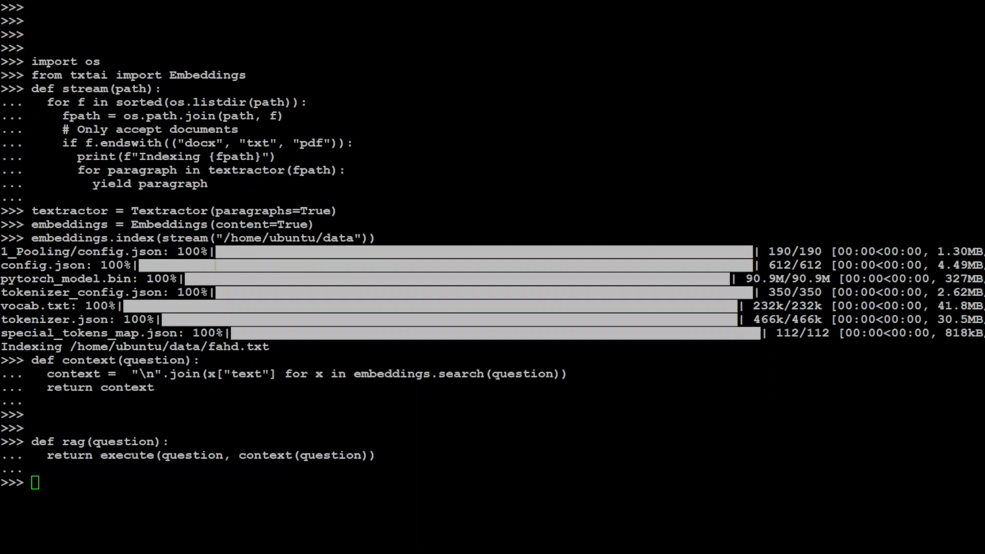
Store rag's answer to 'Who is Fahd Mirza from Sydney Australia?' in result and print it
{"action": "type", "text": "result=rag(\"Who is Fahd Mirza from Sydney Australia?\")"}
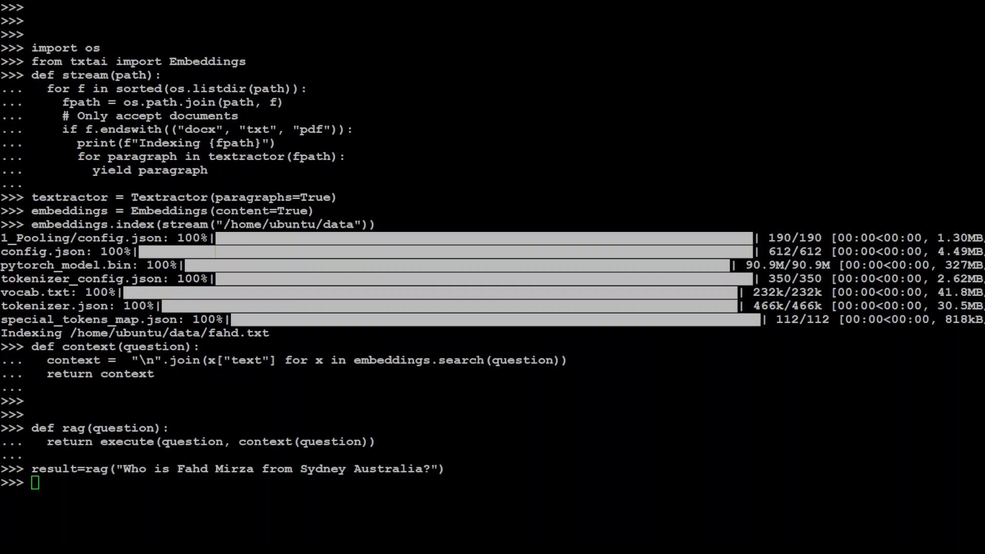
{"action": "type", "text": "print(result)"}
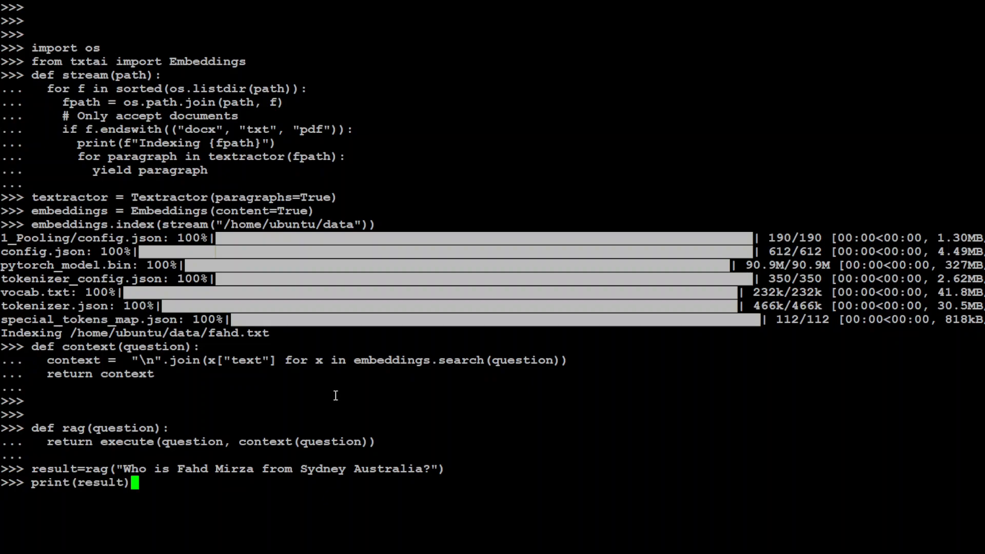
{"action": "key", "text": "Return"}
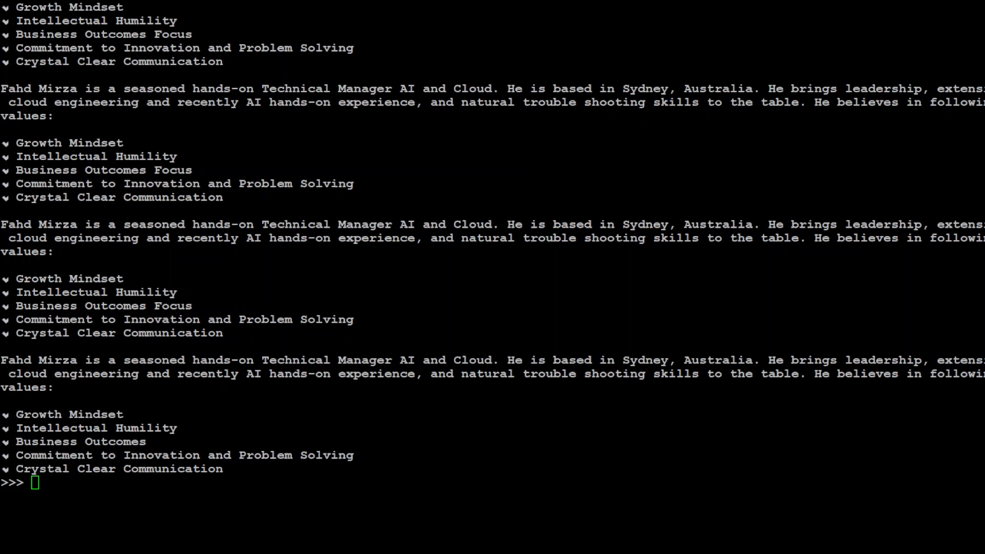
Run rag on 'List any 1 value of Fahd Mirza?' into result, then type print(result)
{"action": "type", "text": "result=rag(\"List any 1 value of Fahd Mirza?\")"}
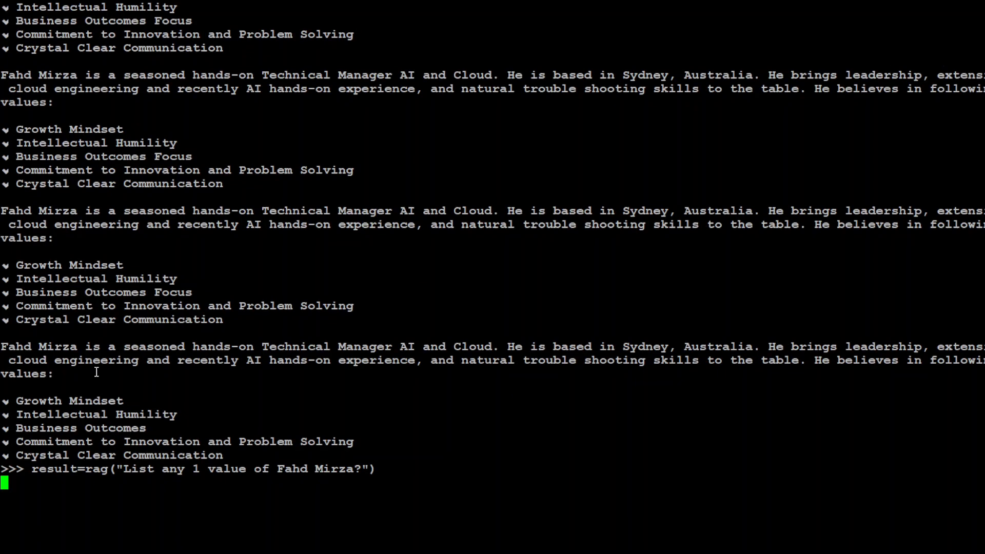
{"action": "key", "text": "enter"}
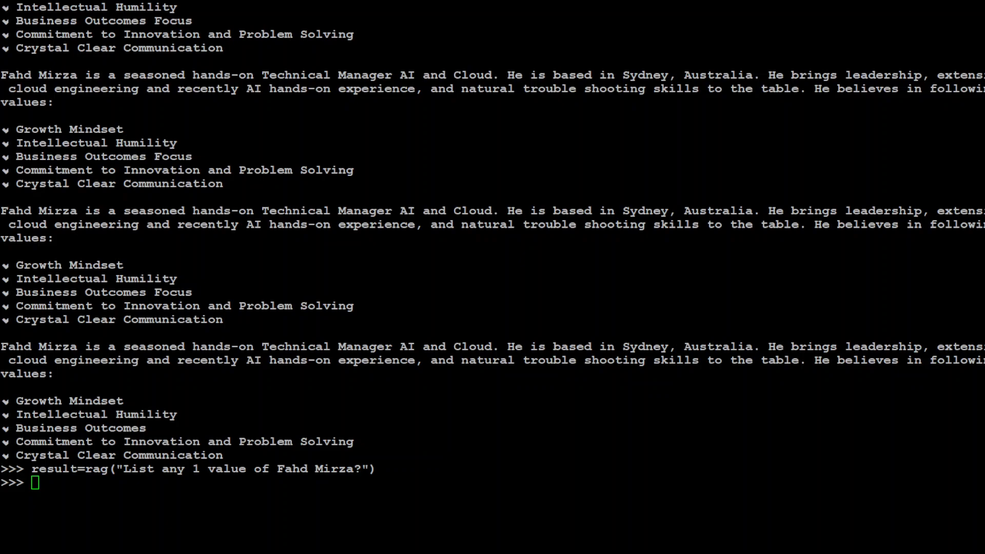
{"action": "type", "text": "print(result)"}
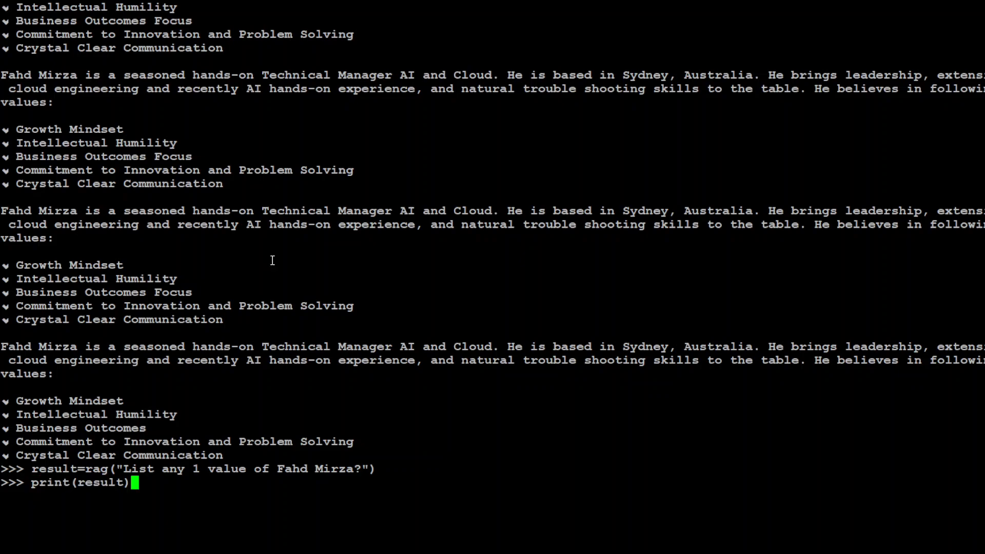